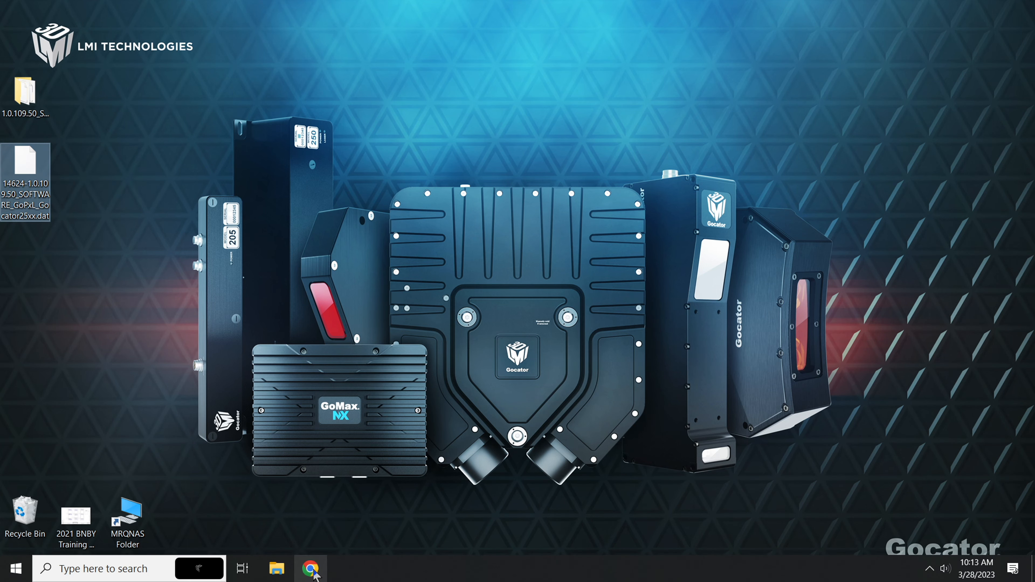
Reach the 2520 sensor's Manage page at 192.168.1.10 in Chrome, skipping the intro slides.
left_click(310, 575)
type("192")
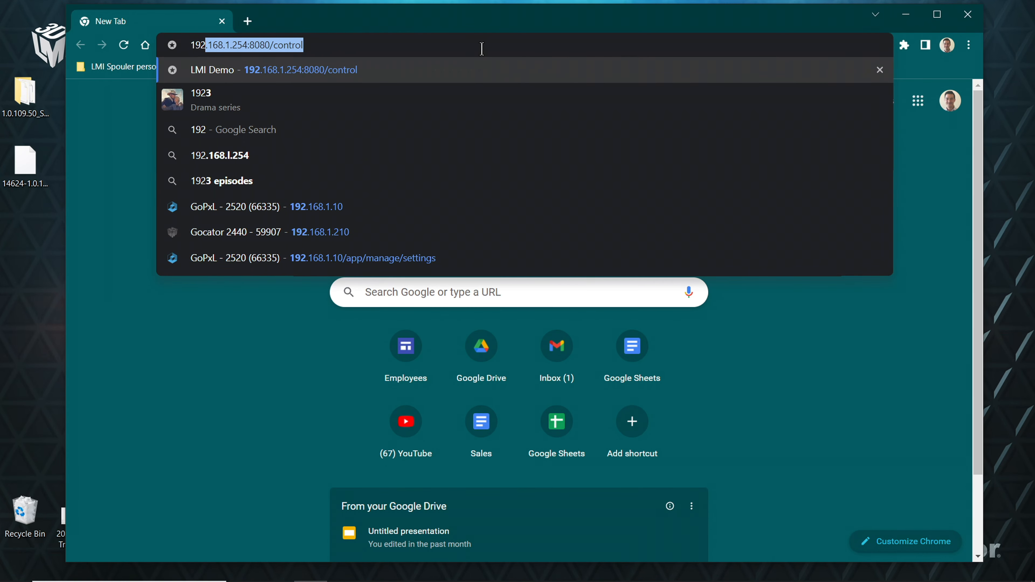
mouse_move(373, 165)
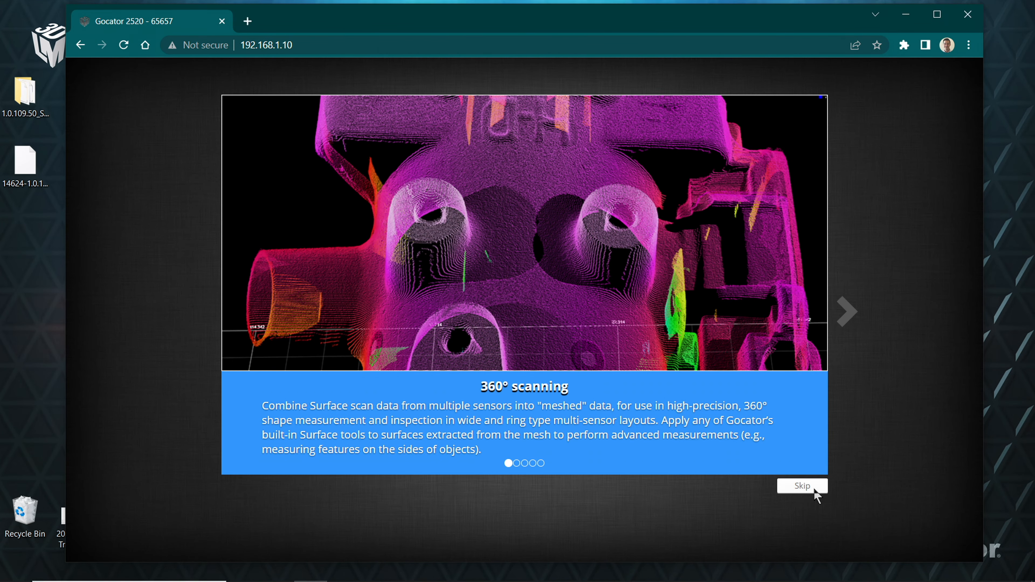
left_click(802, 486)
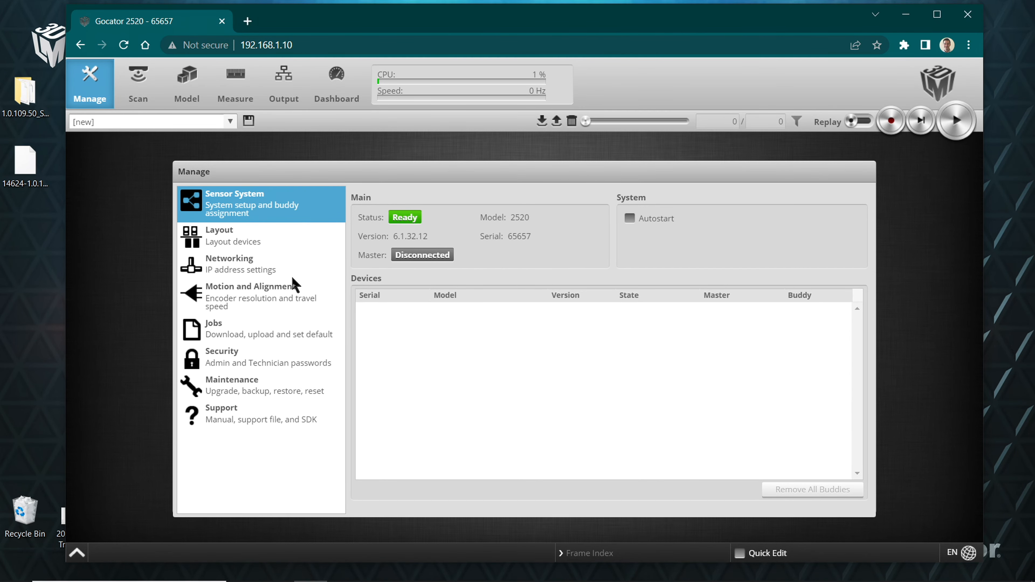
mouse_move(96, 92)
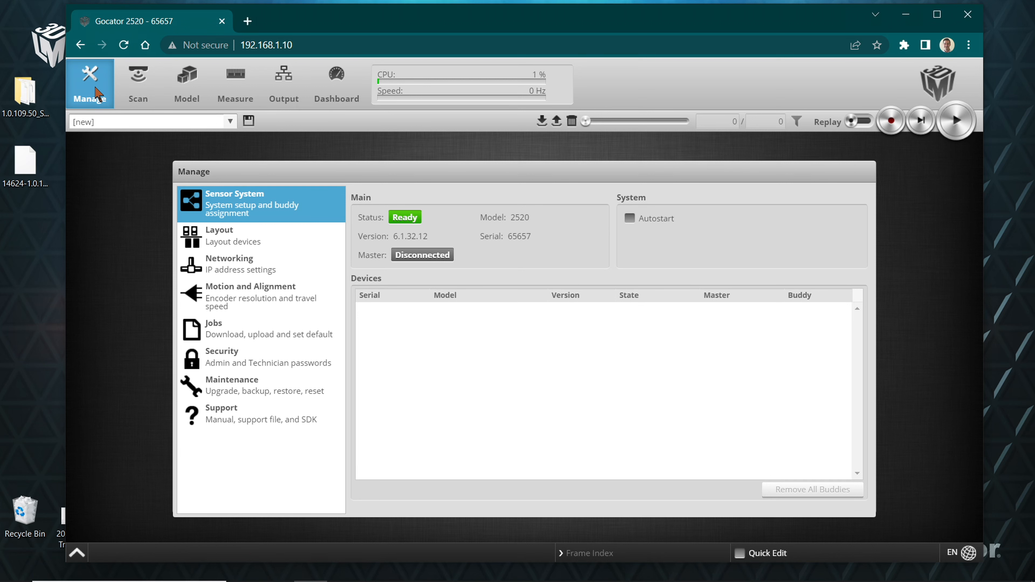
mouse_move(257, 390)
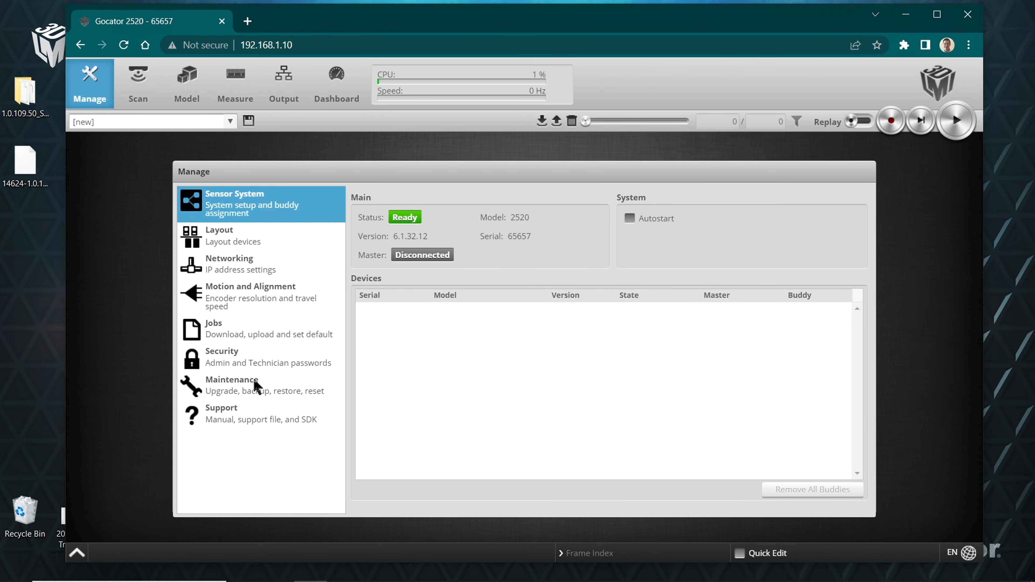
From Maintenance > Upgrade, choose the GoPxL Gocator25xx firmware file on the Desktop.
left_click(232, 385)
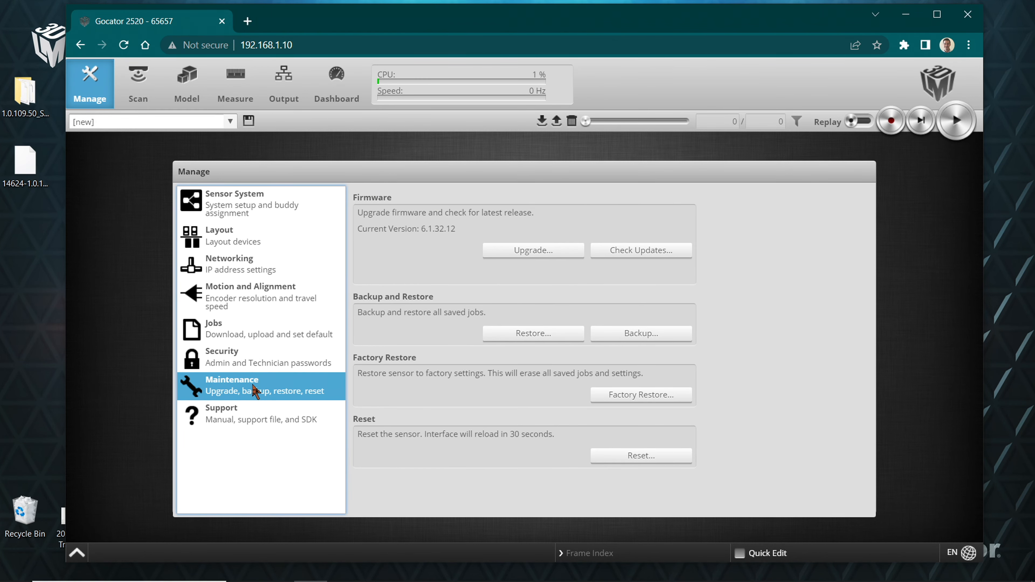
left_click(534, 250)
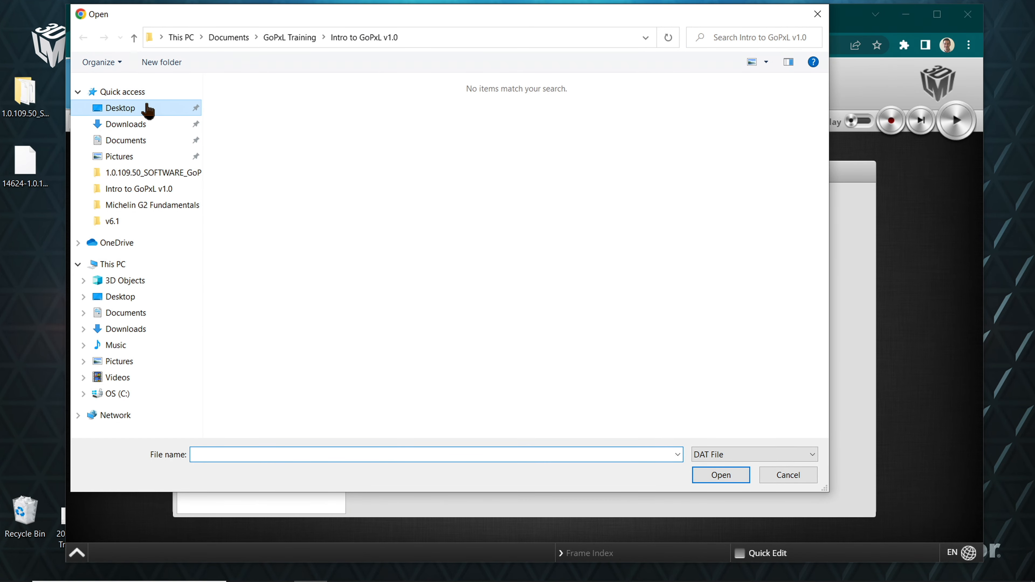
left_click(120, 108)
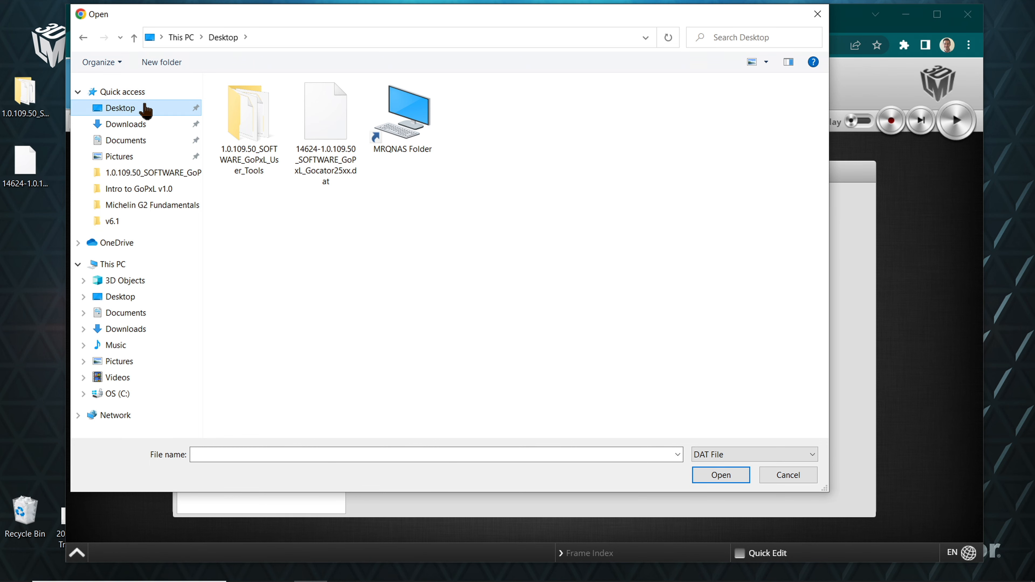
left_click(721, 475)
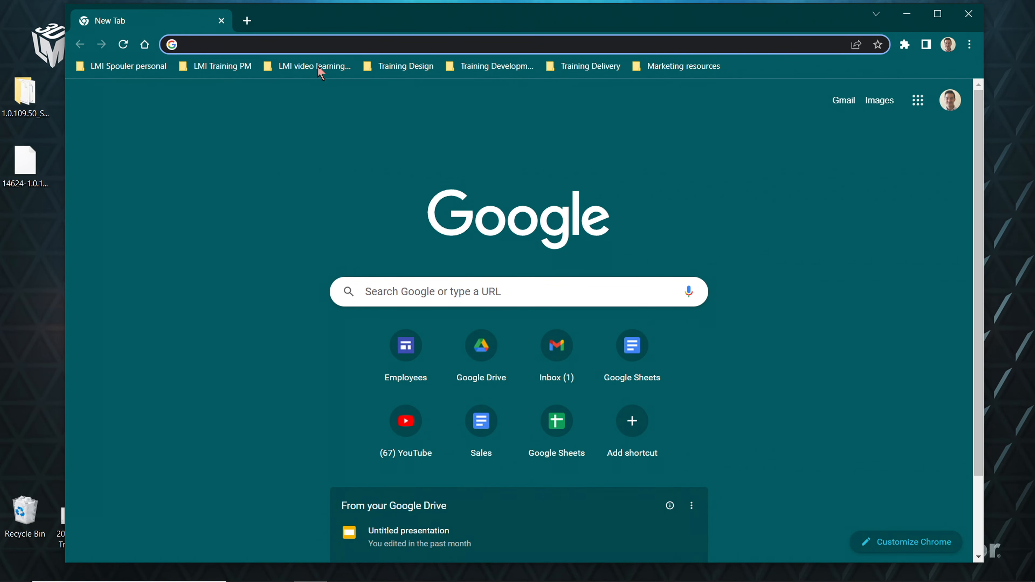
Load the GoPxL - 2520 (65657) page at 192.168.1.10 from the address bar suggestions.
left_click(462, 43)
type("192.168")
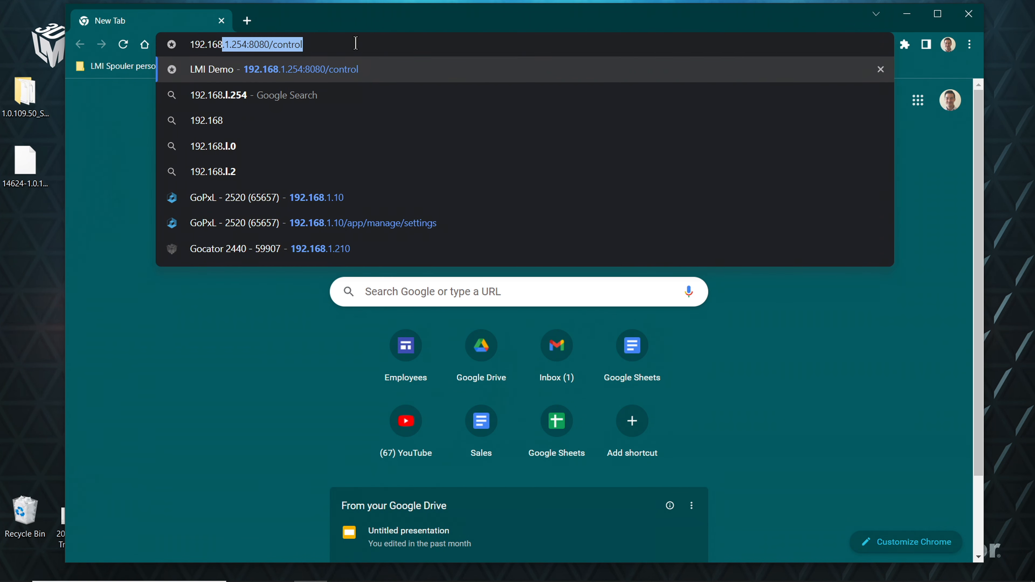
left_click(315, 198)
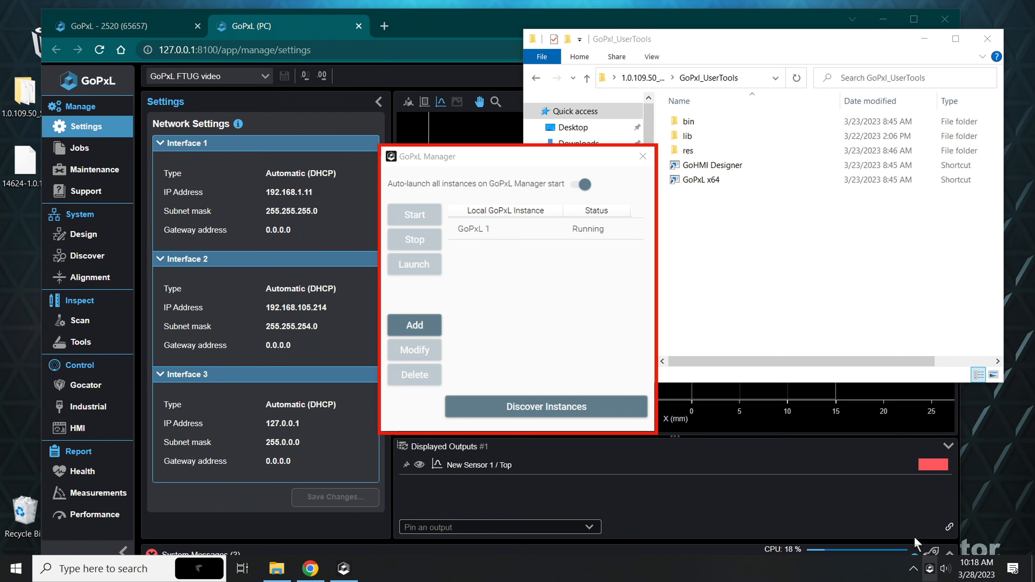
Launch GoPxL x64 from the GoPxL_UserTools folder, allowing it through User Account Control.
left_click(546, 406)
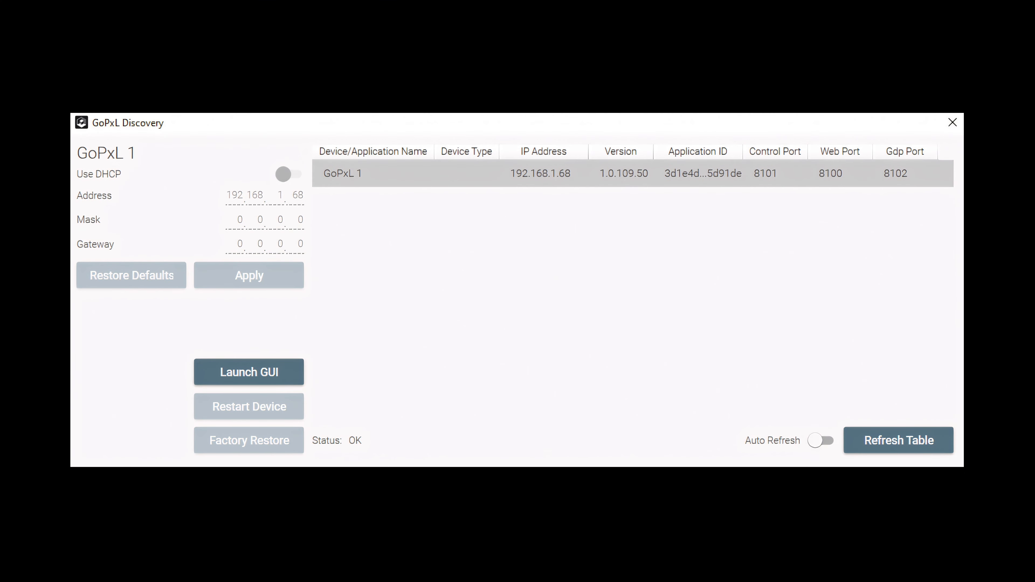
left_click(249, 372)
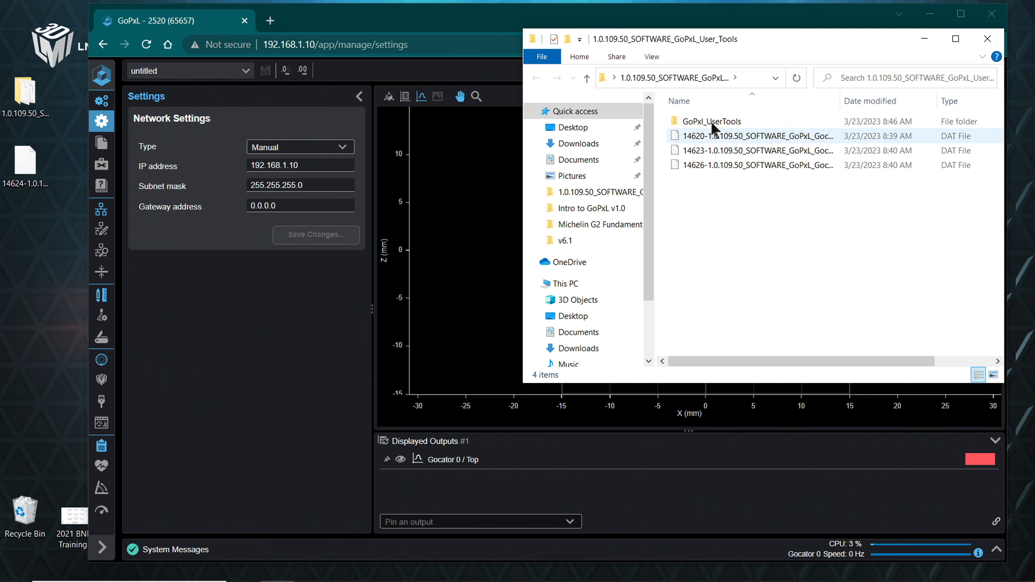
double_click(710, 121)
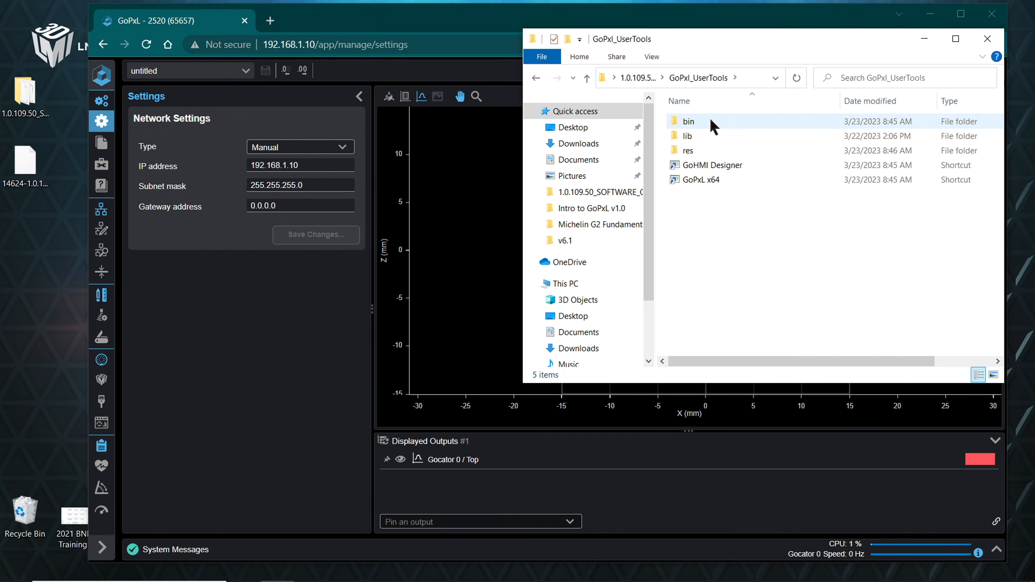
mouse_move(716, 158)
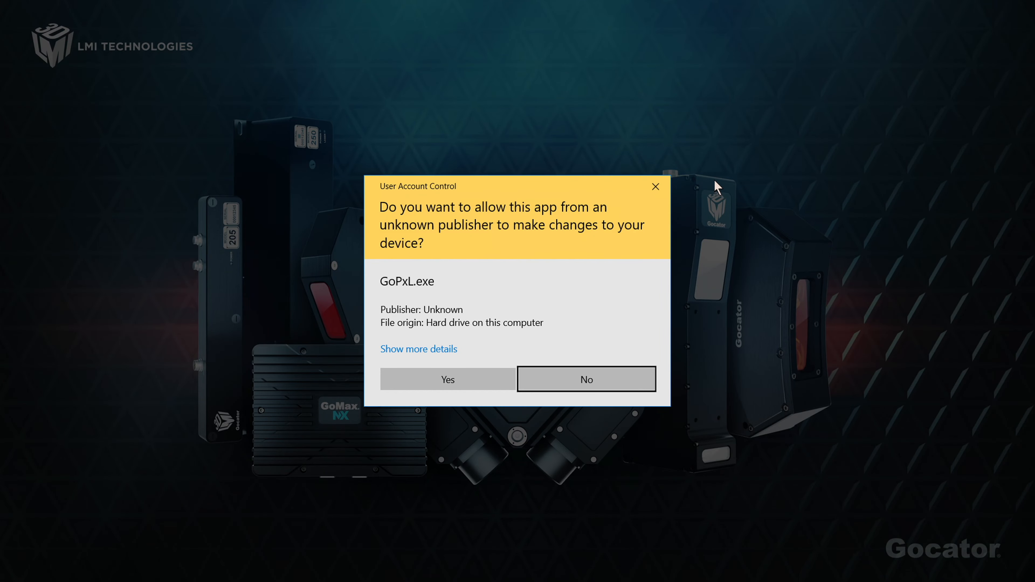
left_click(447, 379)
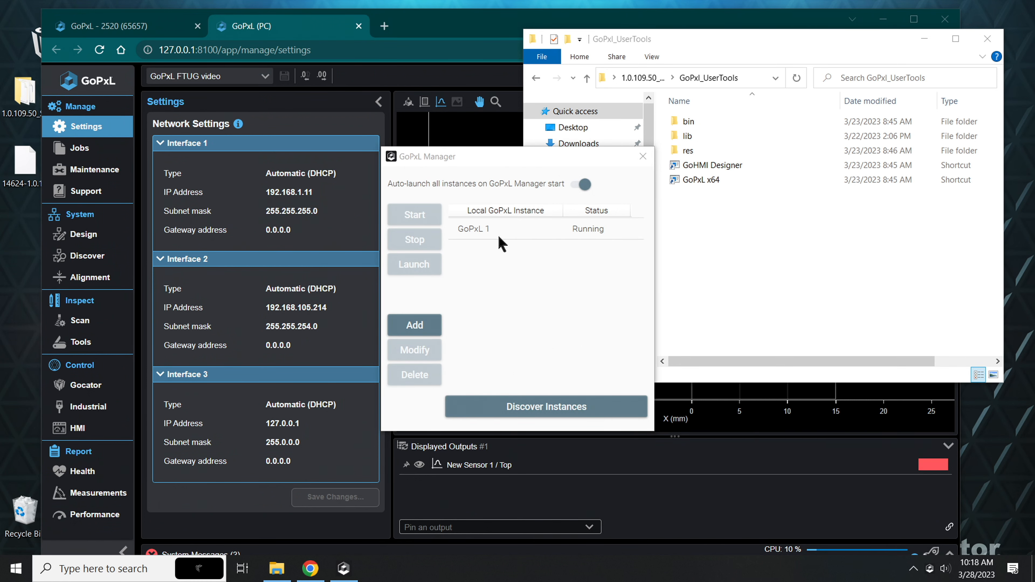
mouse_move(506, 222)
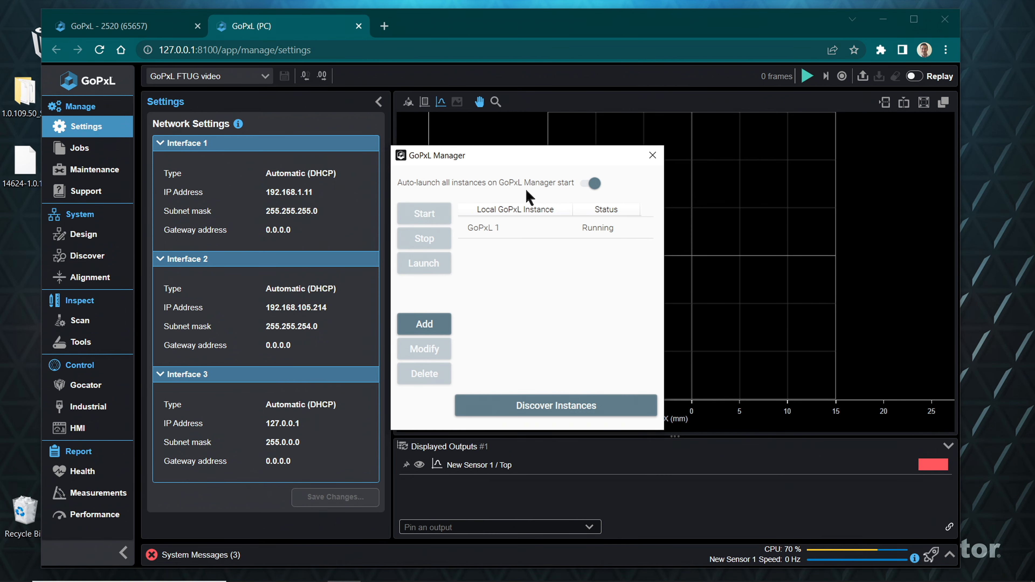
mouse_move(526, 282)
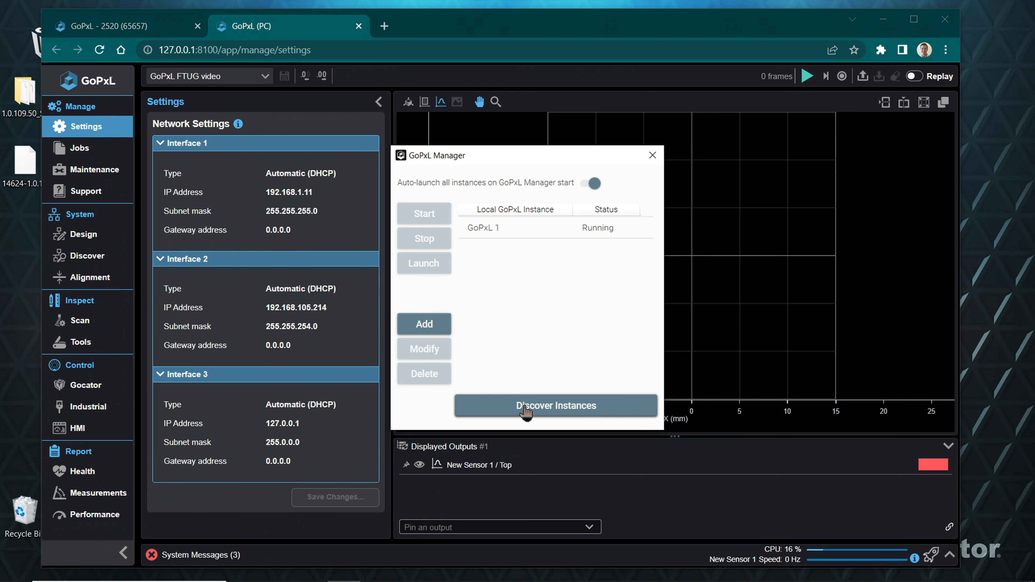
left_click(556, 406)
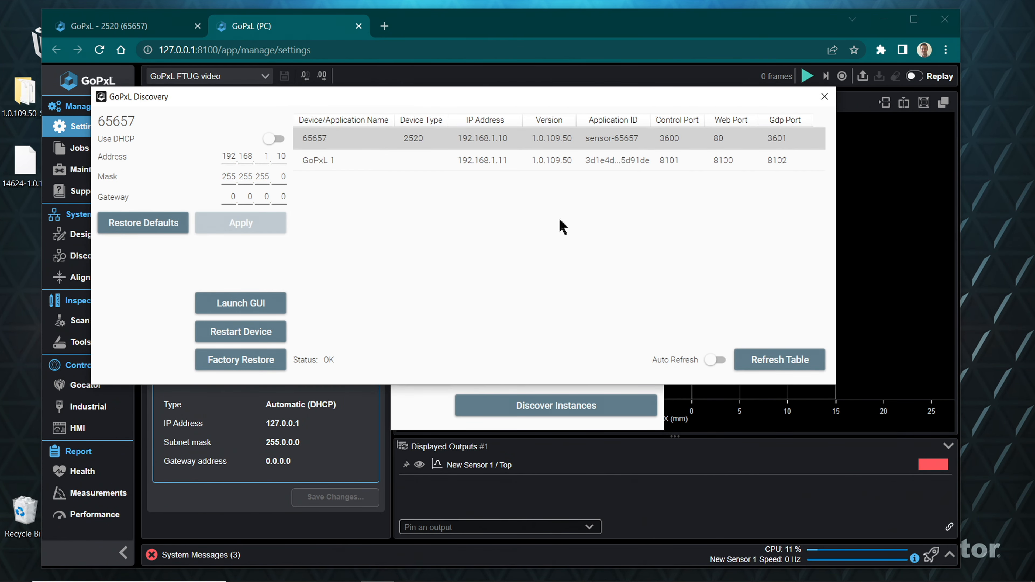
mouse_move(215, 244)
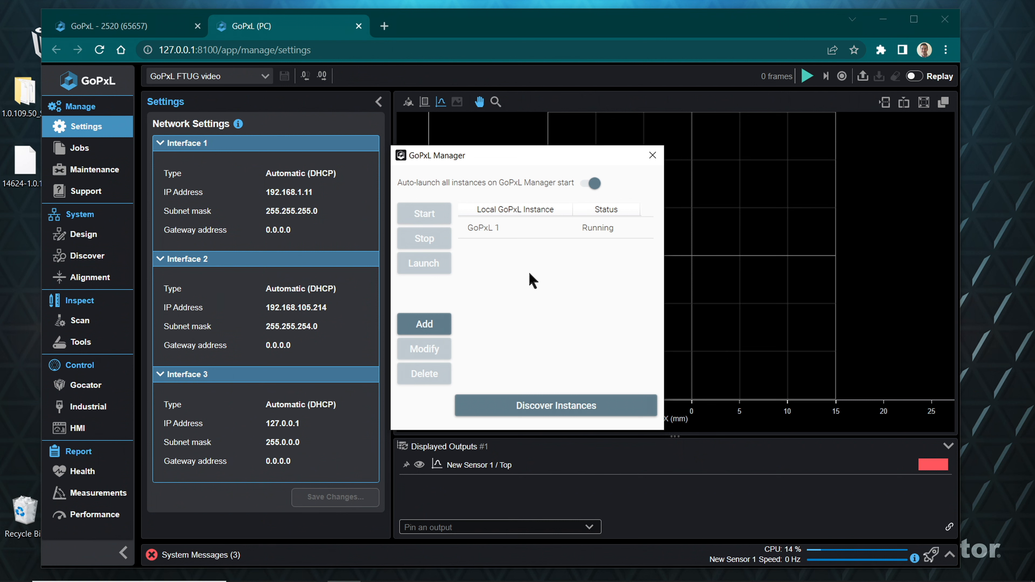
mouse_move(424, 331)
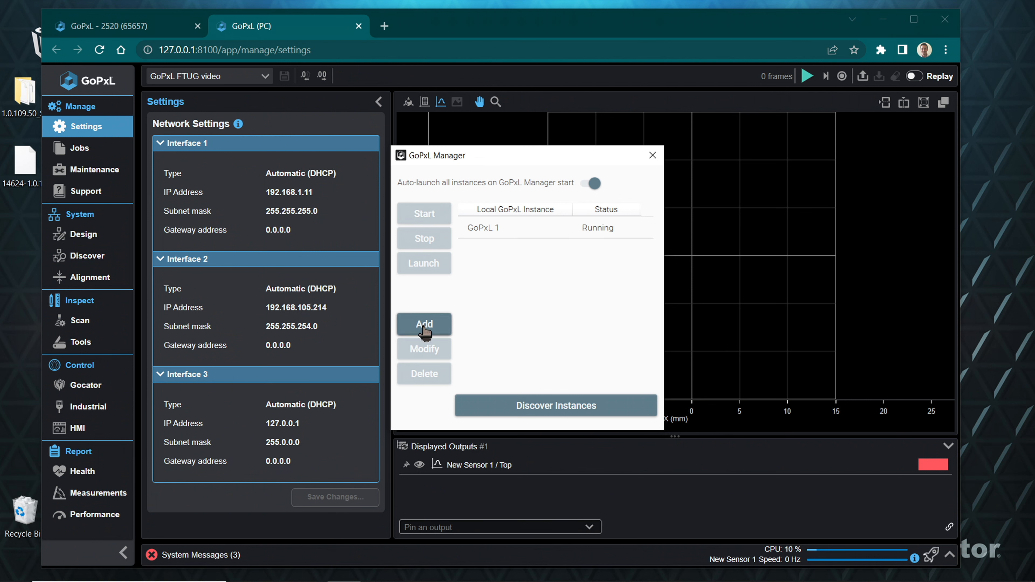
Add a new local instance titled 'GoPxL the sequel'.
left_click(423, 324)
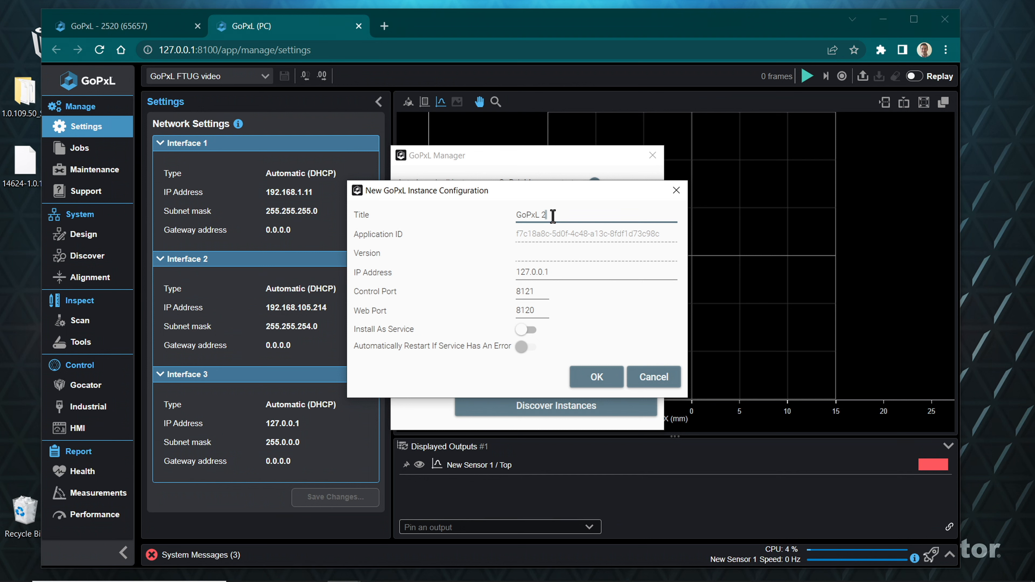
type("the sequel")
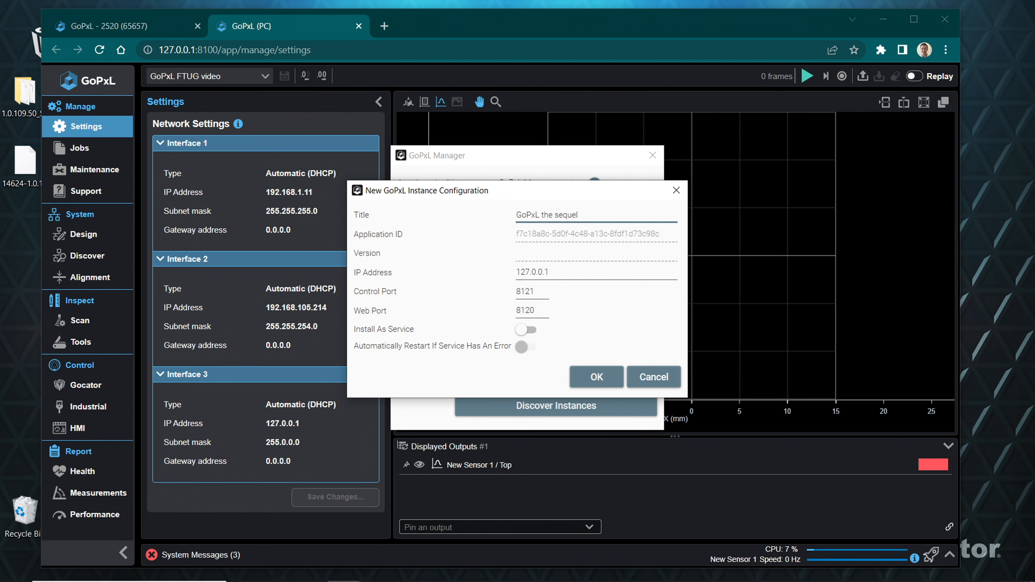
left_click(596, 377)
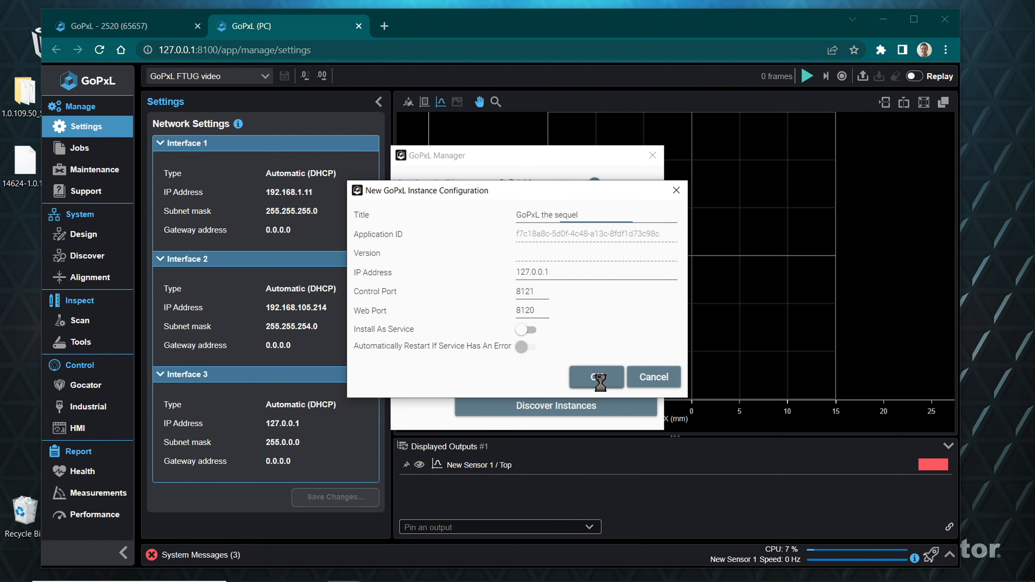
left_click(596, 376)
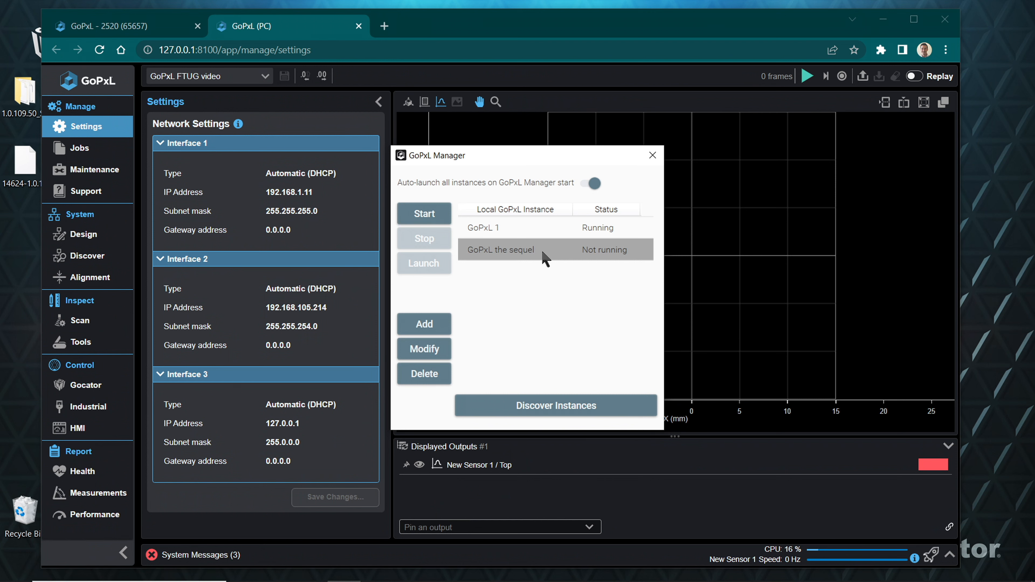
Start 'GoPxL the sequel', launch its interface on port 8120, and close that tab again.
left_click(423, 214)
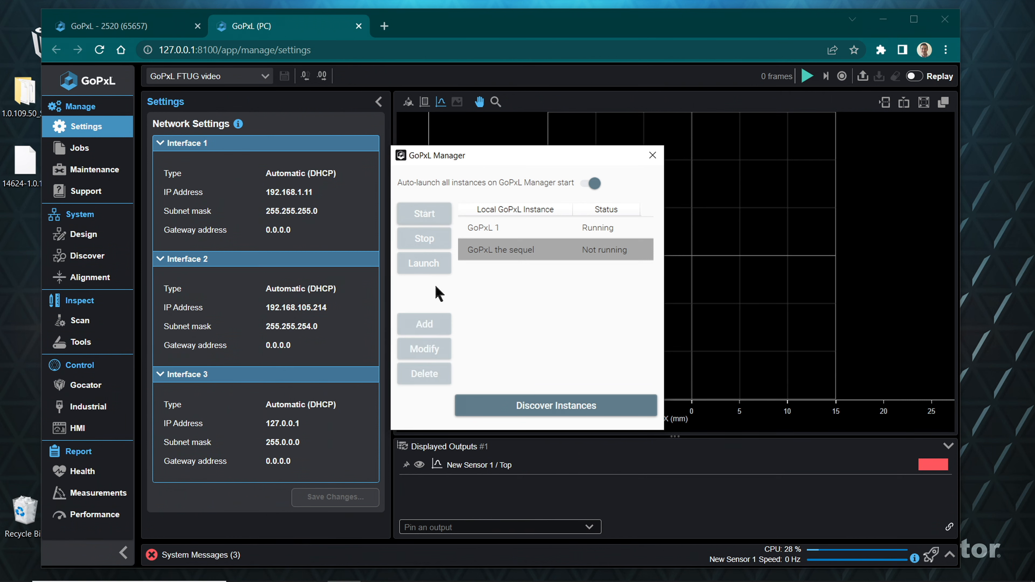
left_click(424, 263)
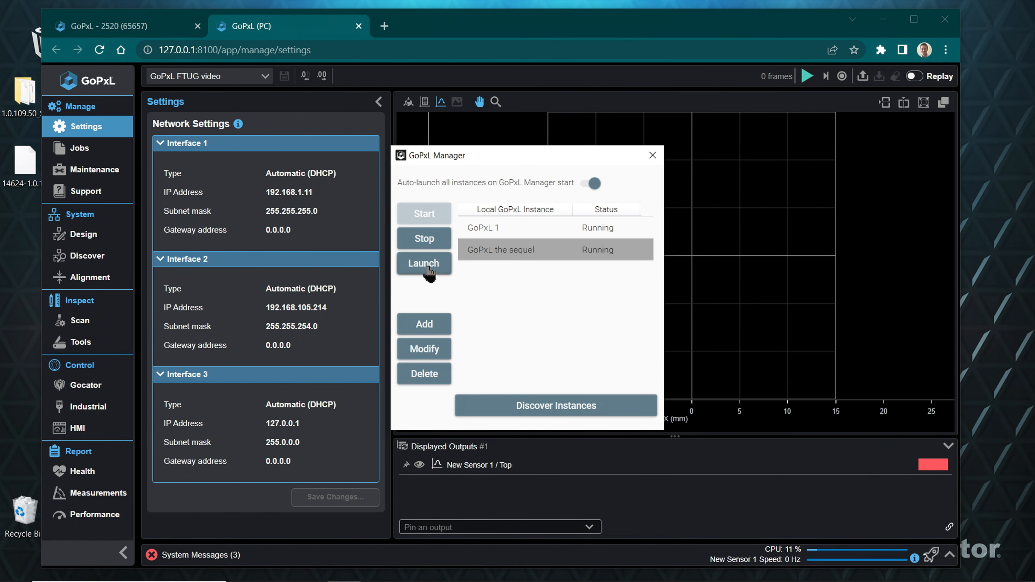
left_click(424, 263)
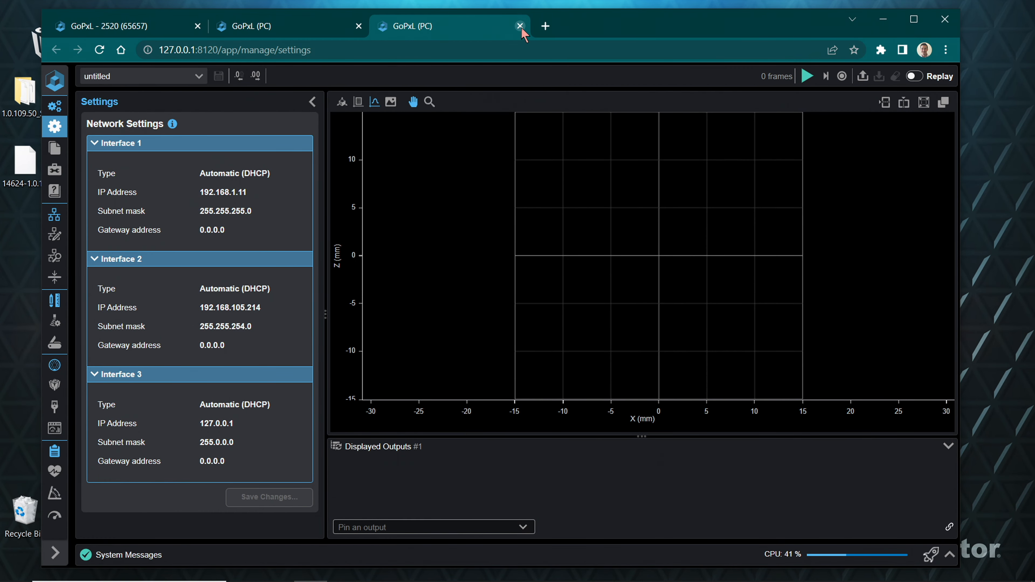
left_click(519, 26)
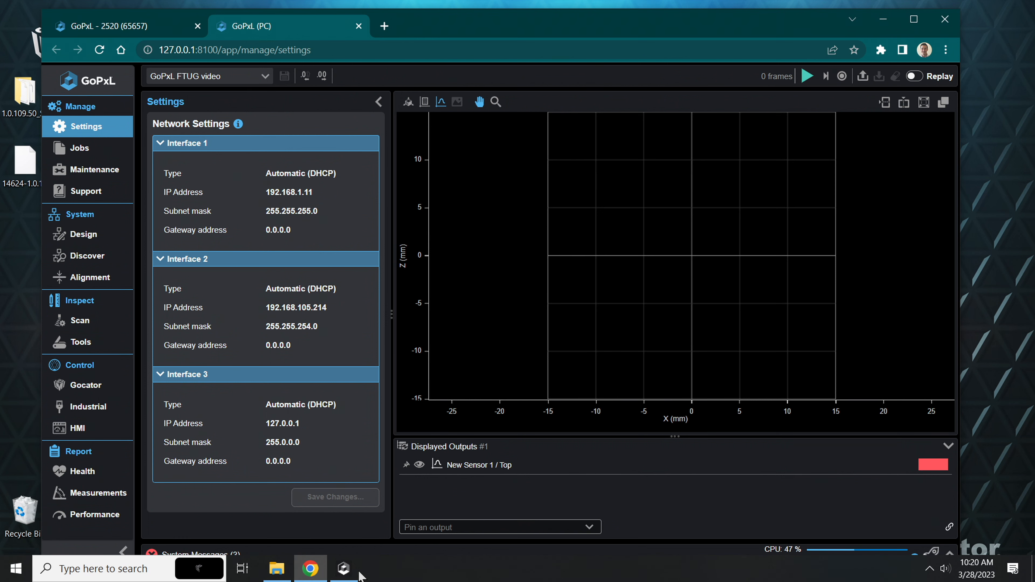
In GoPxL Manager, stop and delete the 'GoPxL the sequel' instance.
left_click(343, 569)
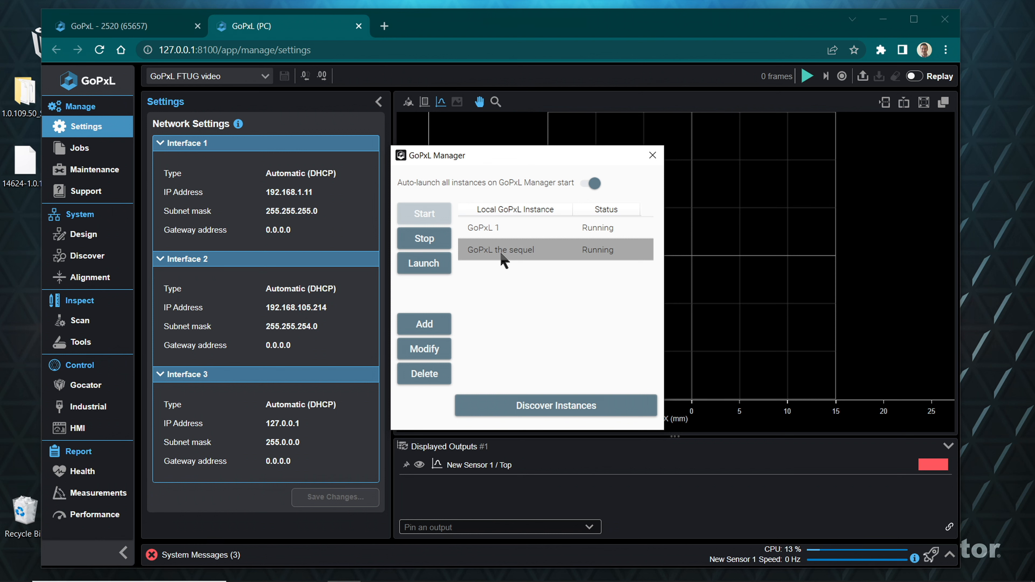
mouse_move(491, 262)
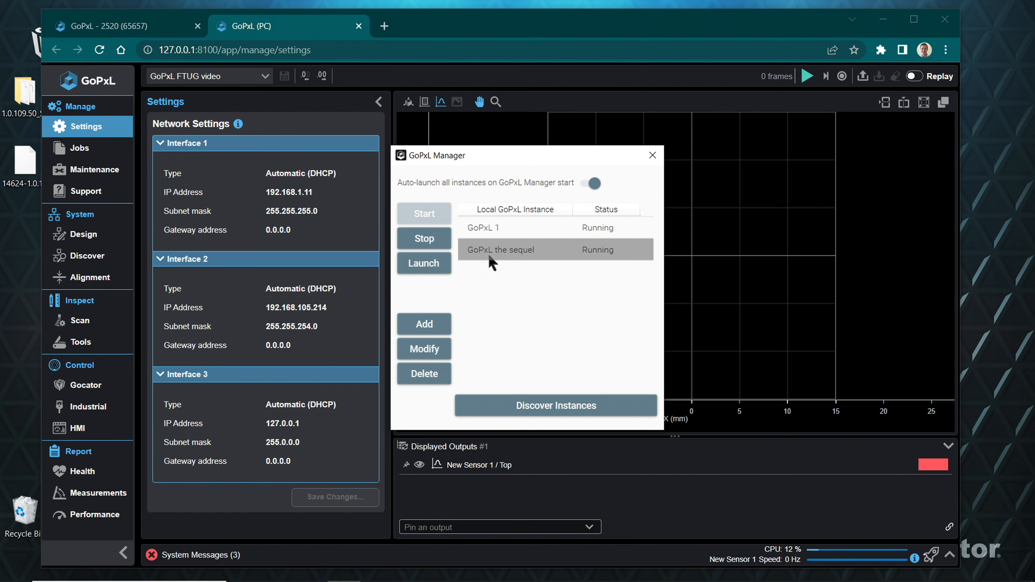
left_click(424, 238)
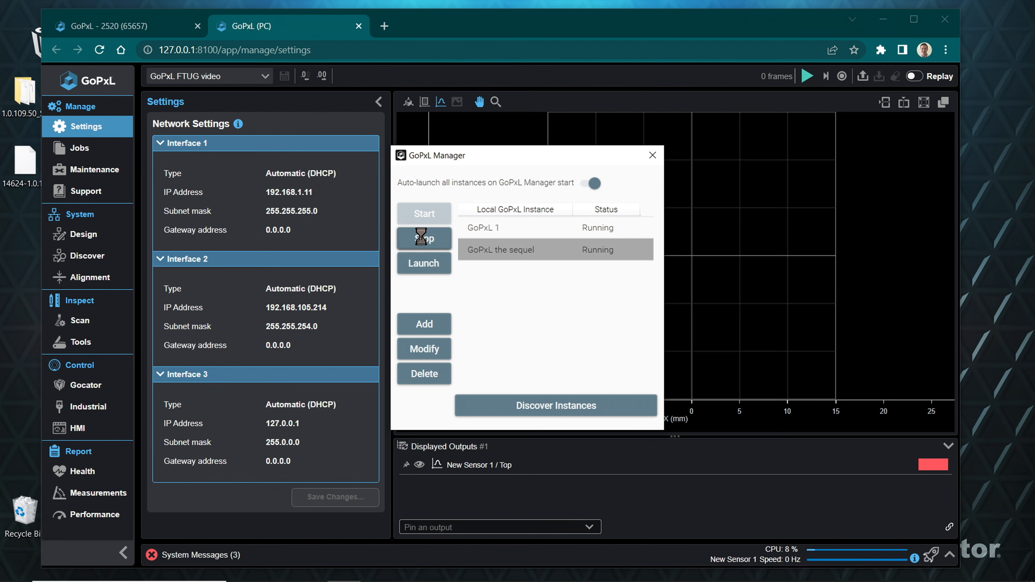
left_click(424, 239)
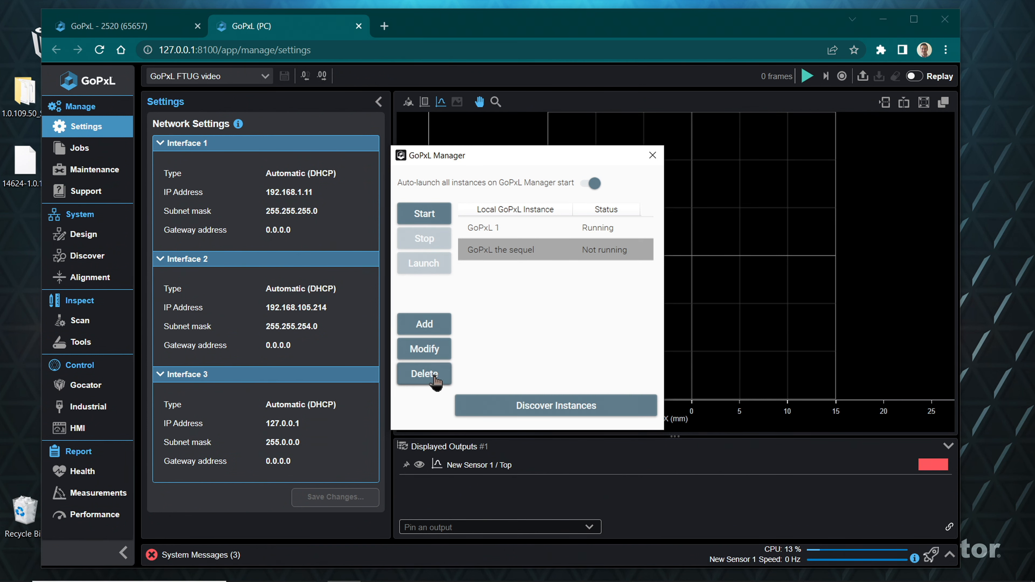
left_click(423, 373)
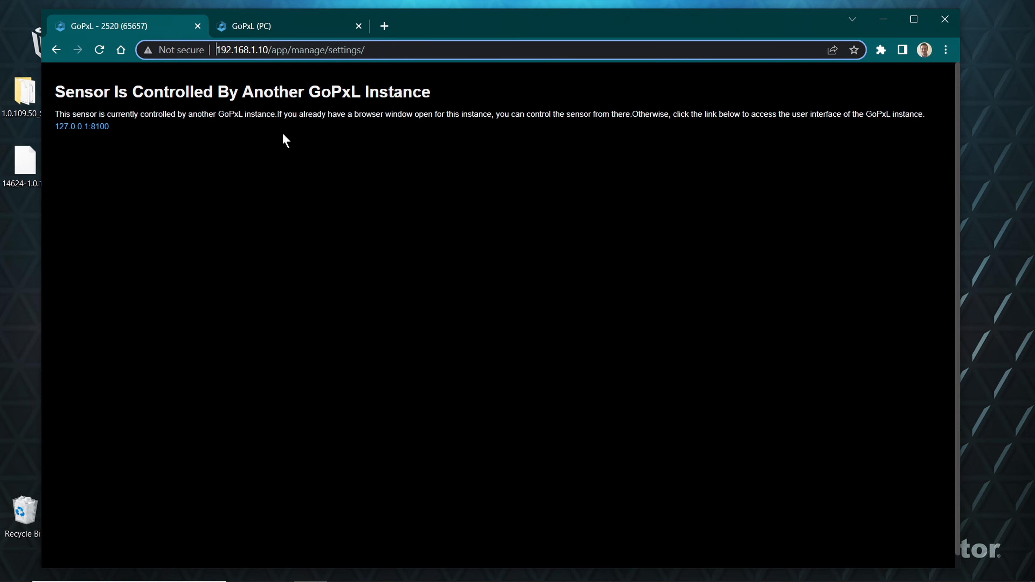
Show the PC instance's Discover page listing sensor 65657 at 192.168.1.10 as Available.
left_click(81, 126)
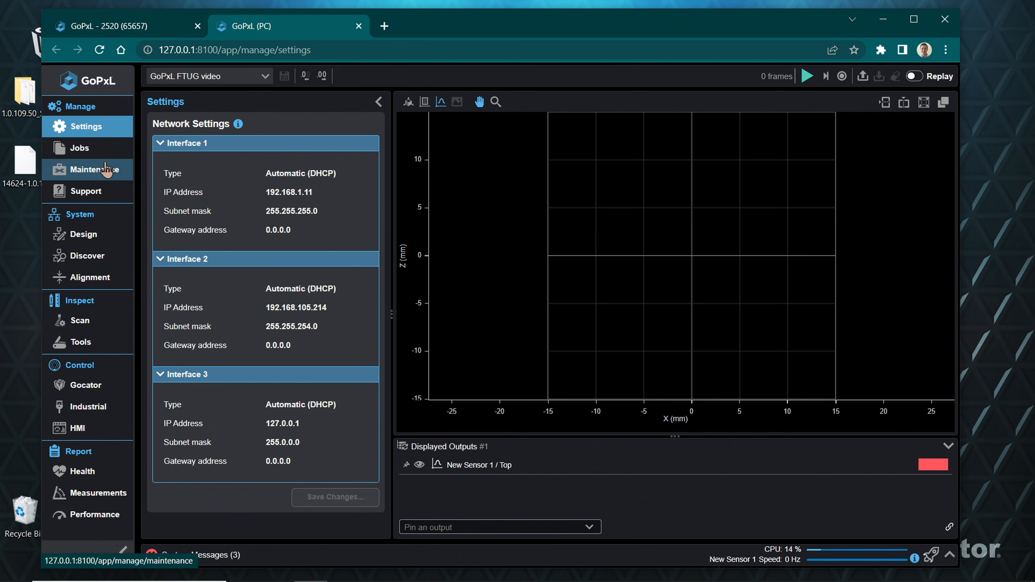
mouse_move(89, 259)
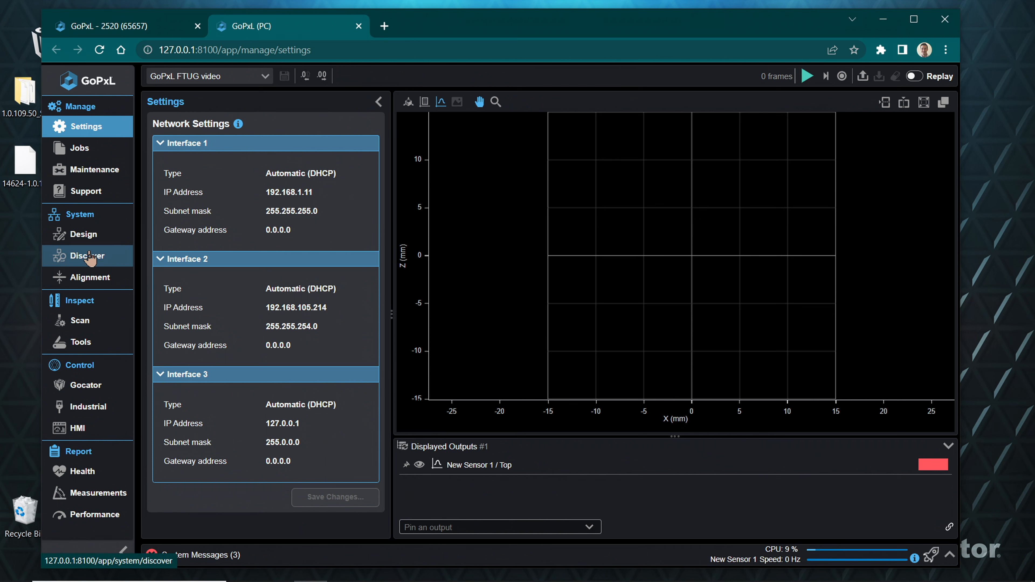
left_click(87, 256)
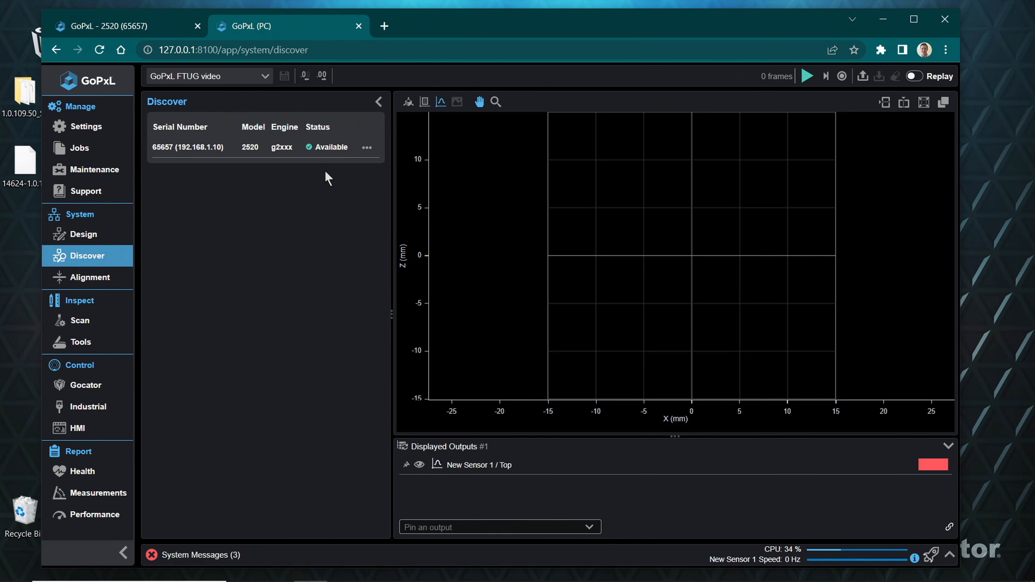
mouse_move(178, 213)
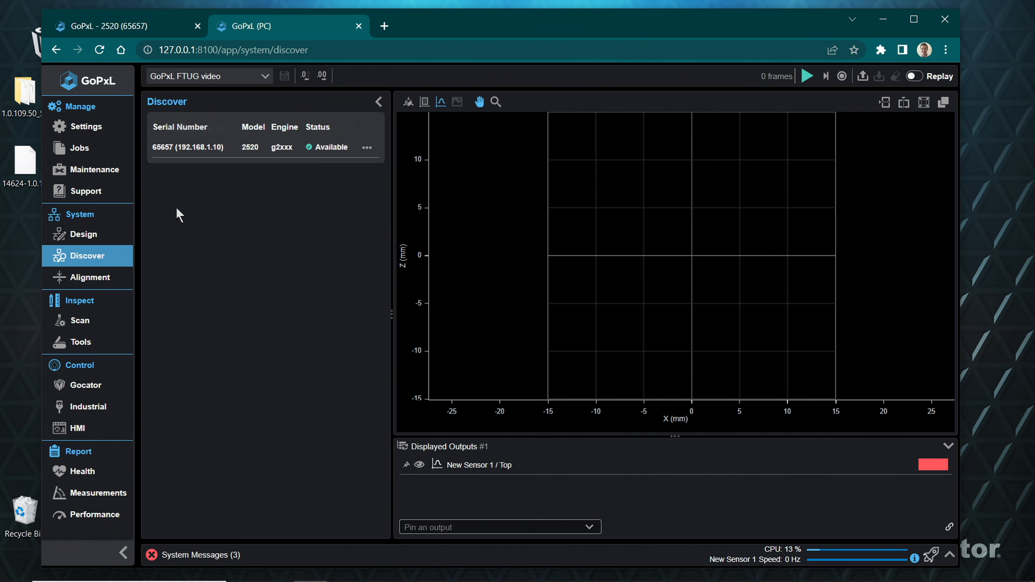
mouse_move(114, 195)
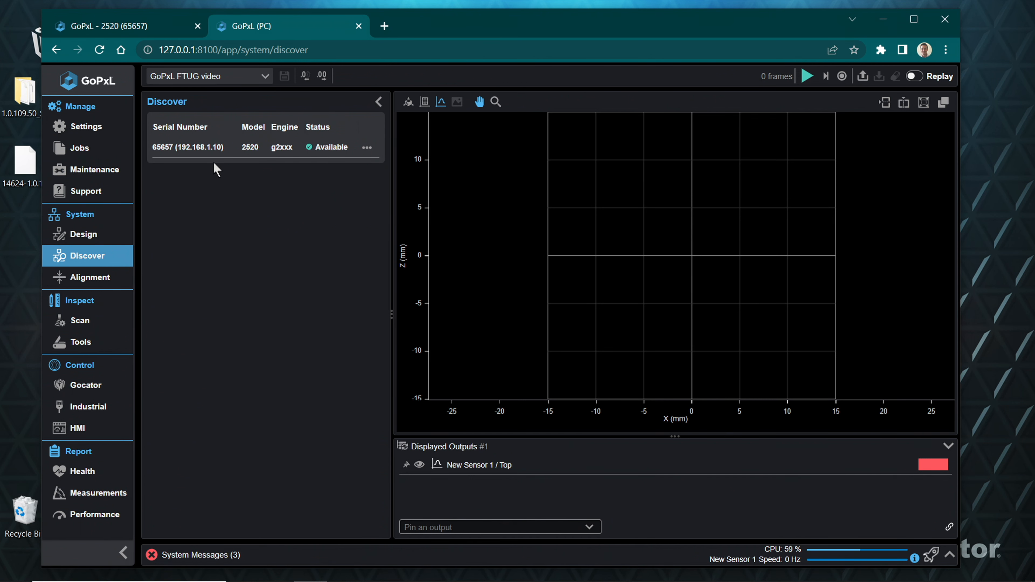
mouse_move(272, 253)
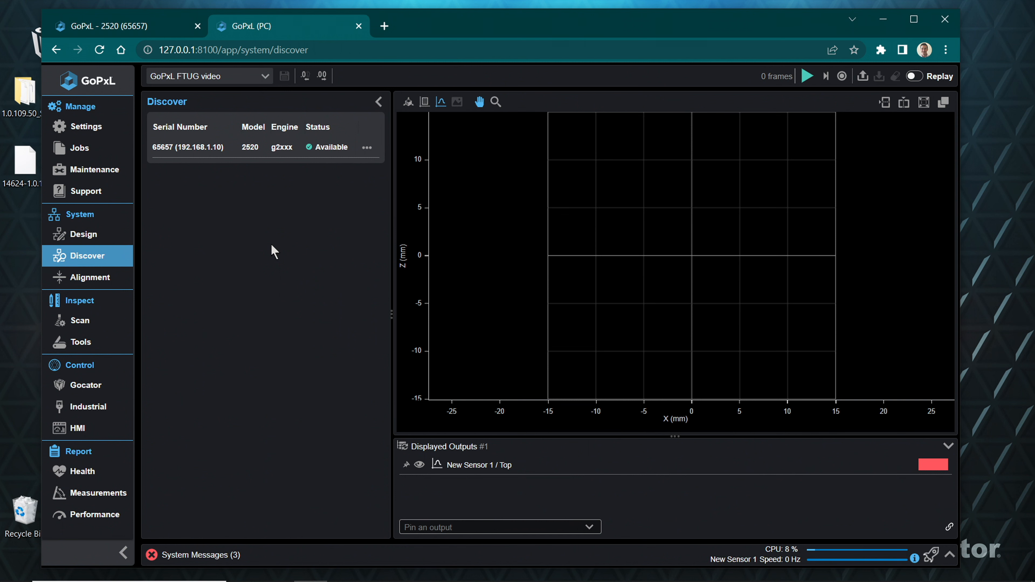
mouse_move(252, 212)
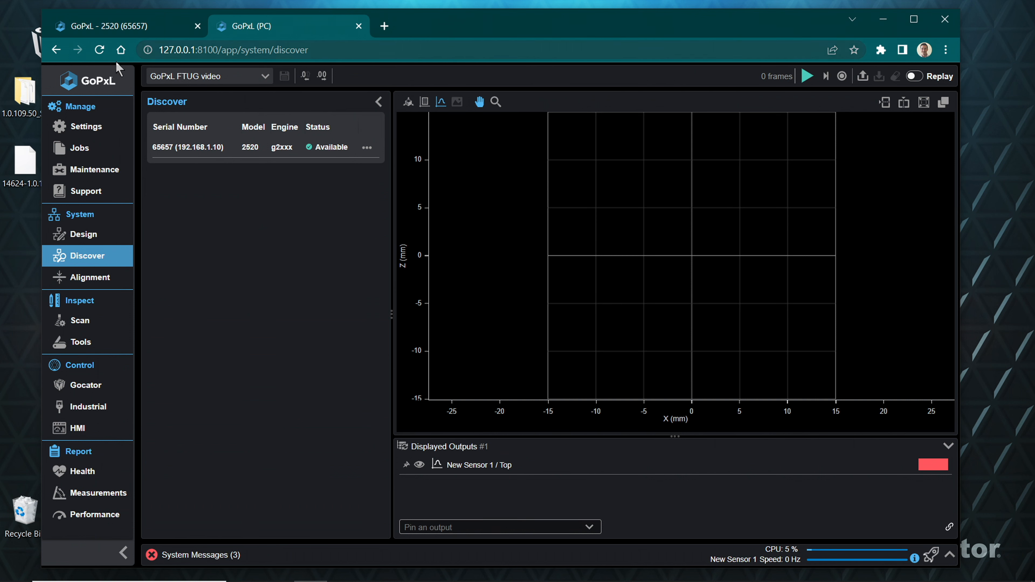
mouse_move(252, 226)
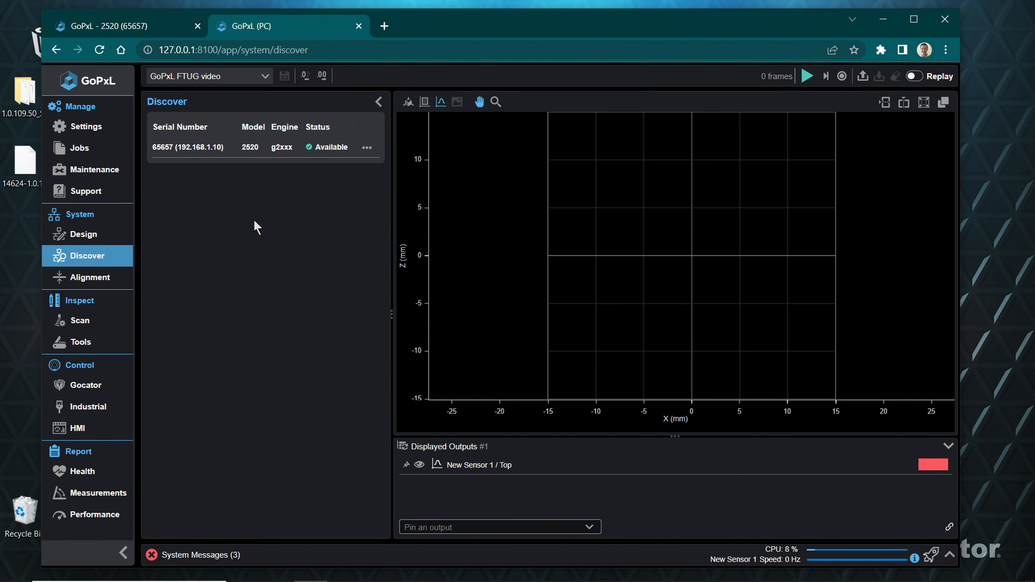
mouse_move(252, 220)
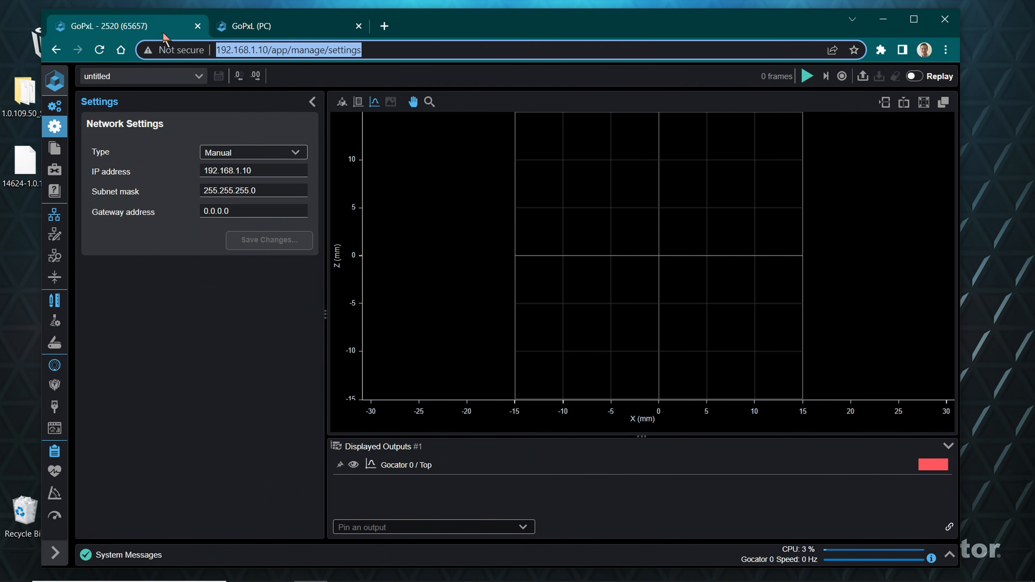
mouse_move(301, 36)
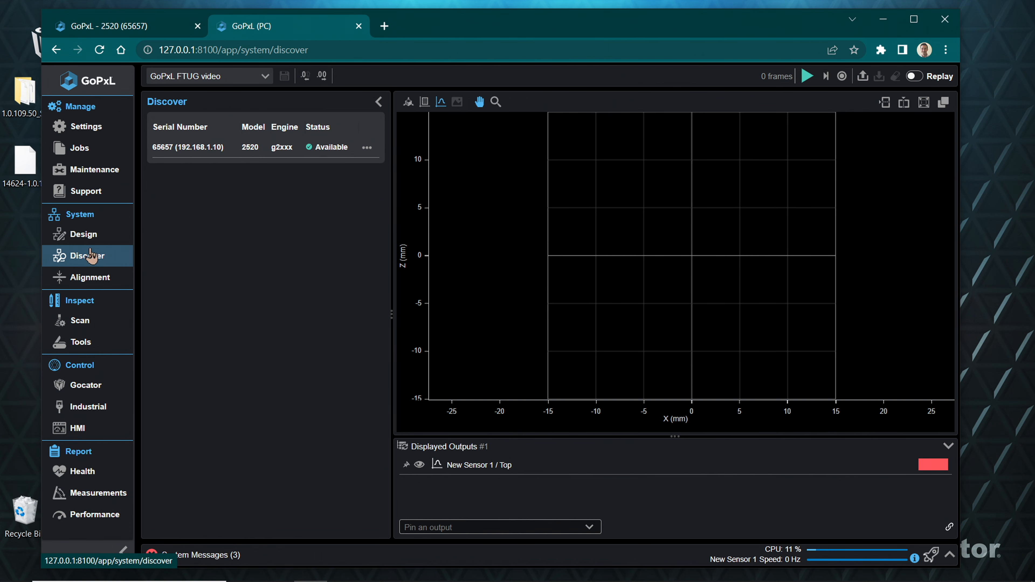
Add Gocator Laser Profiler sensor 65657 to the job from Design, then check it on Discover.
left_click(83, 234)
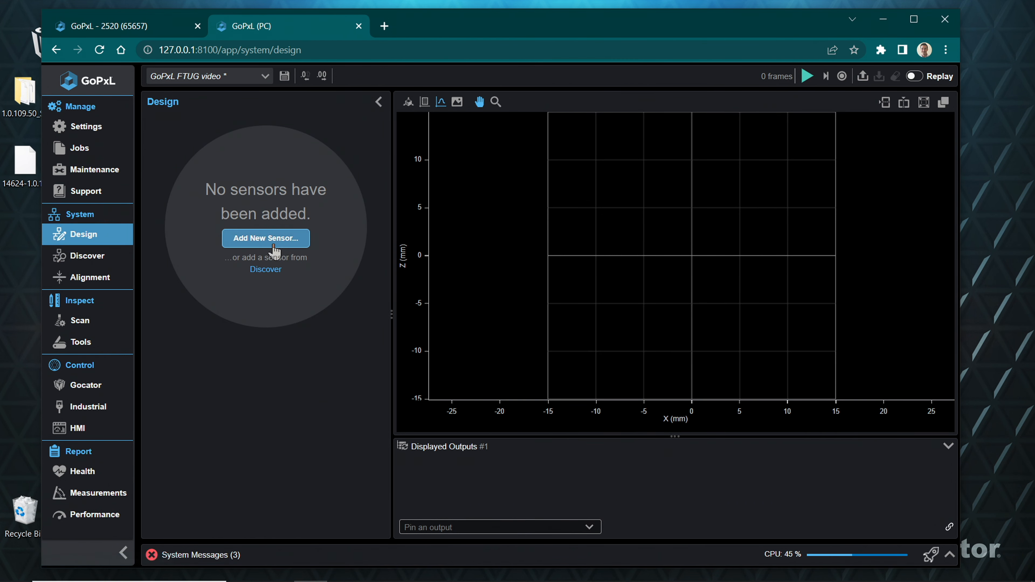
left_click(265, 238)
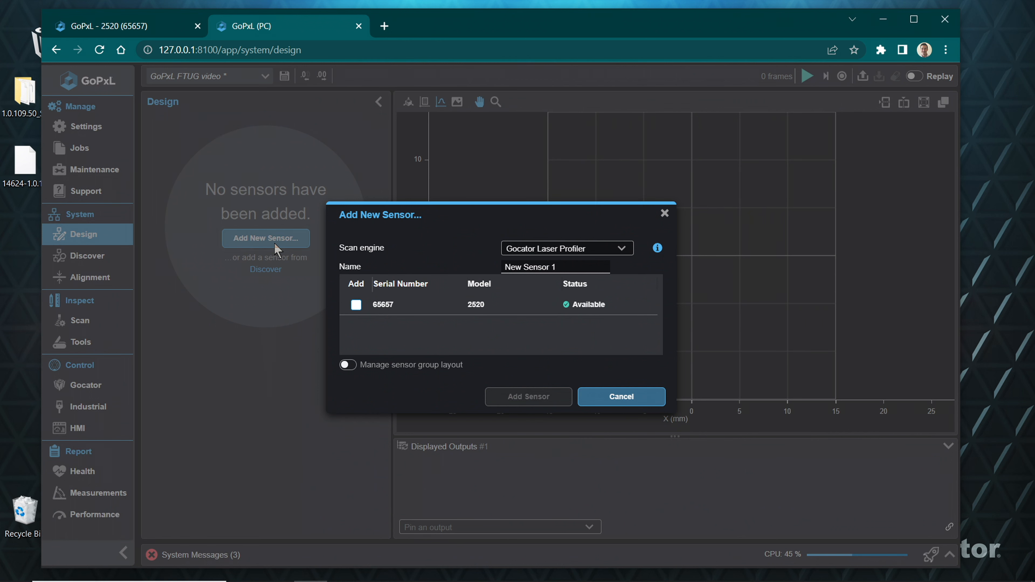
mouse_move(548, 252)
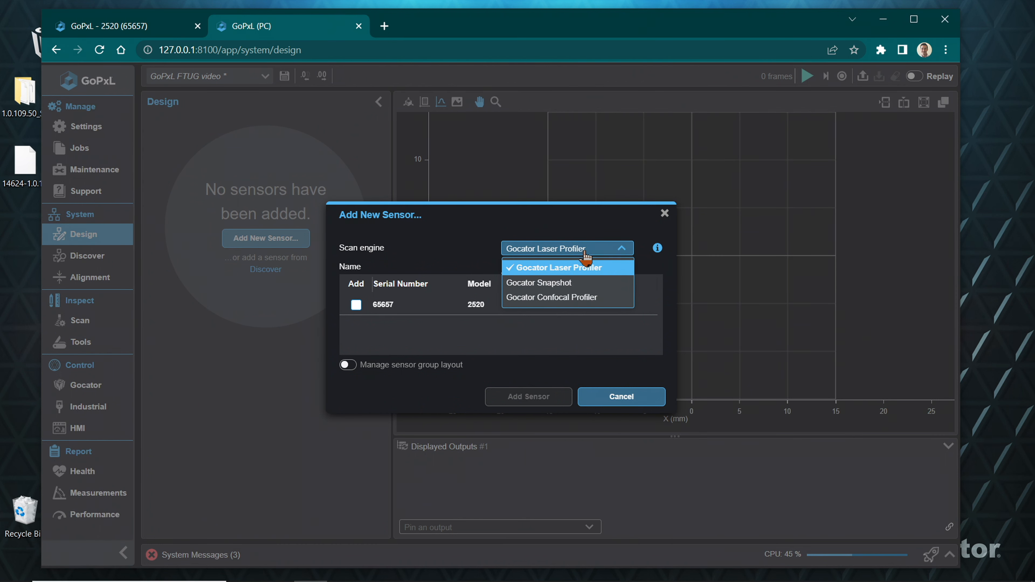
left_click(559, 267)
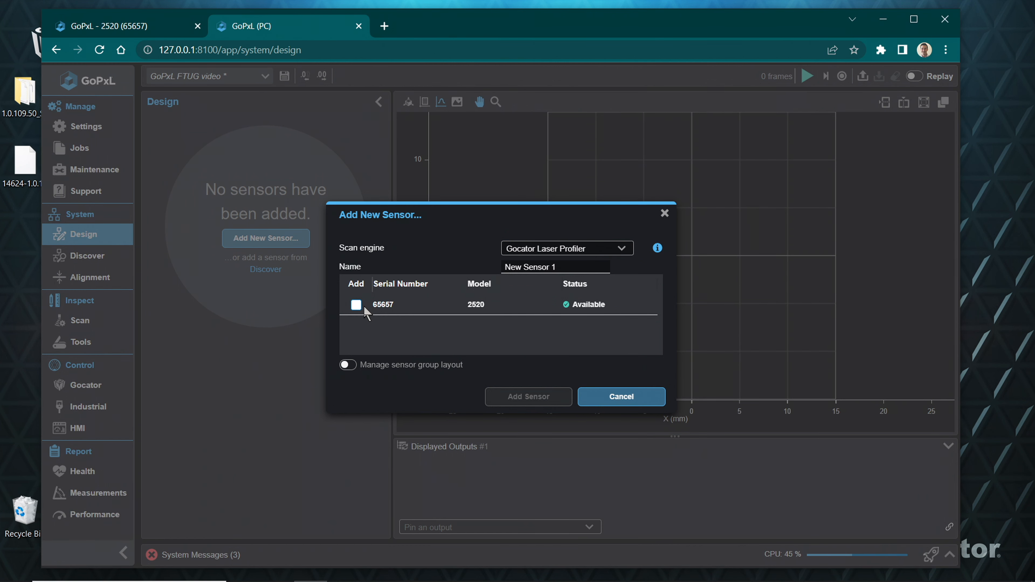
left_click(356, 305)
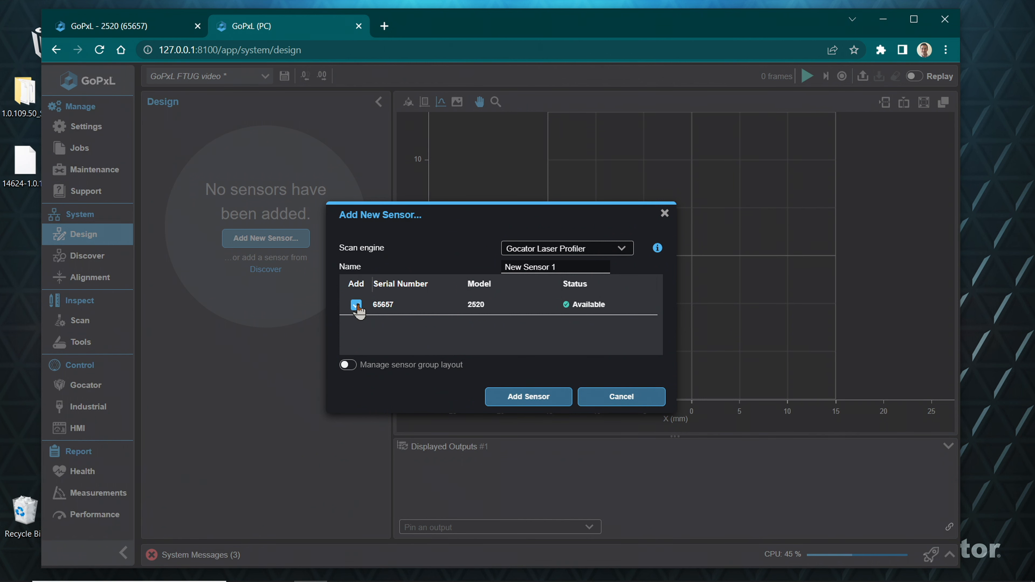
left_click(356, 305)
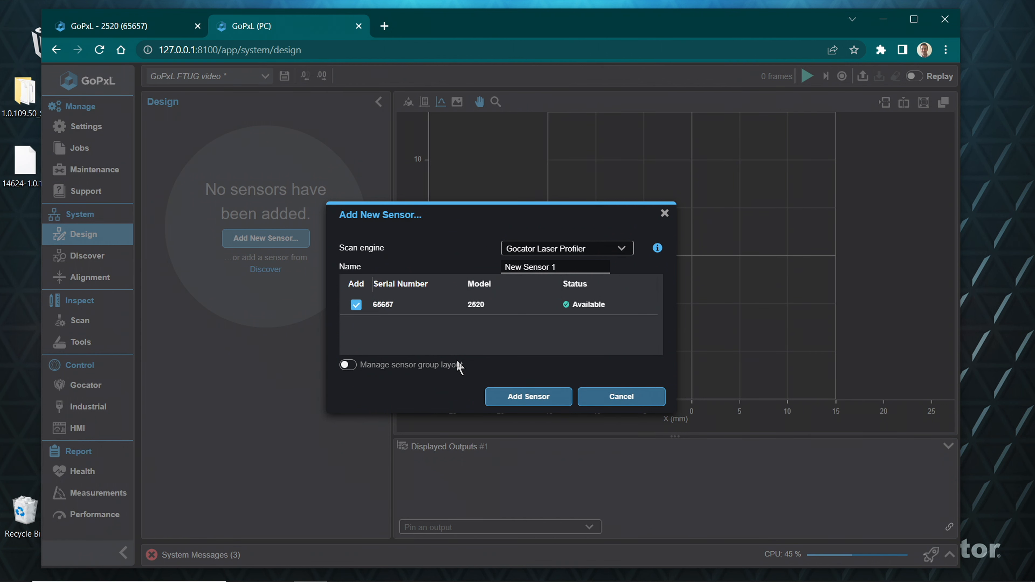
mouse_move(500, 390)
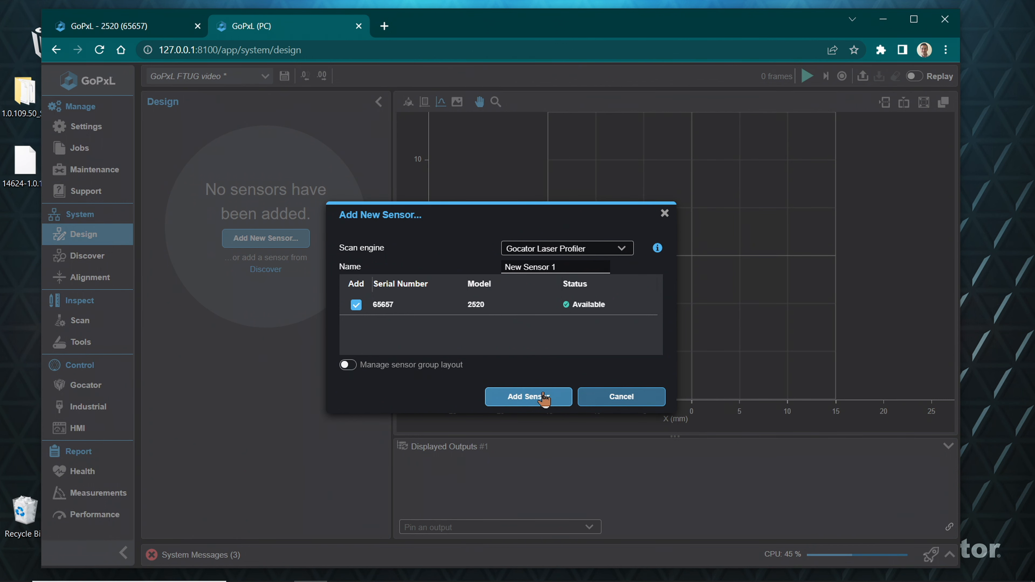
left_click(529, 397)
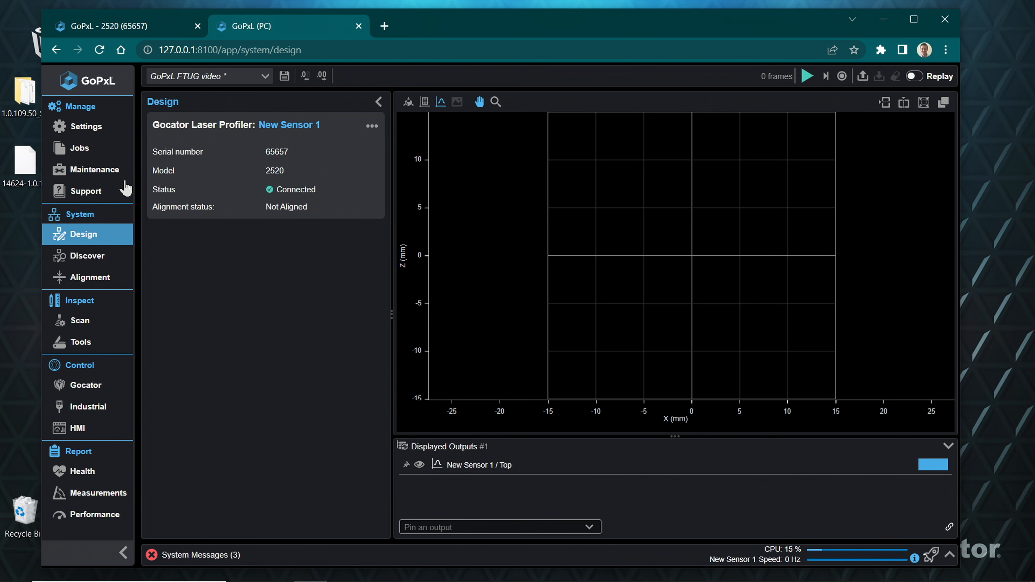
left_click(87, 255)
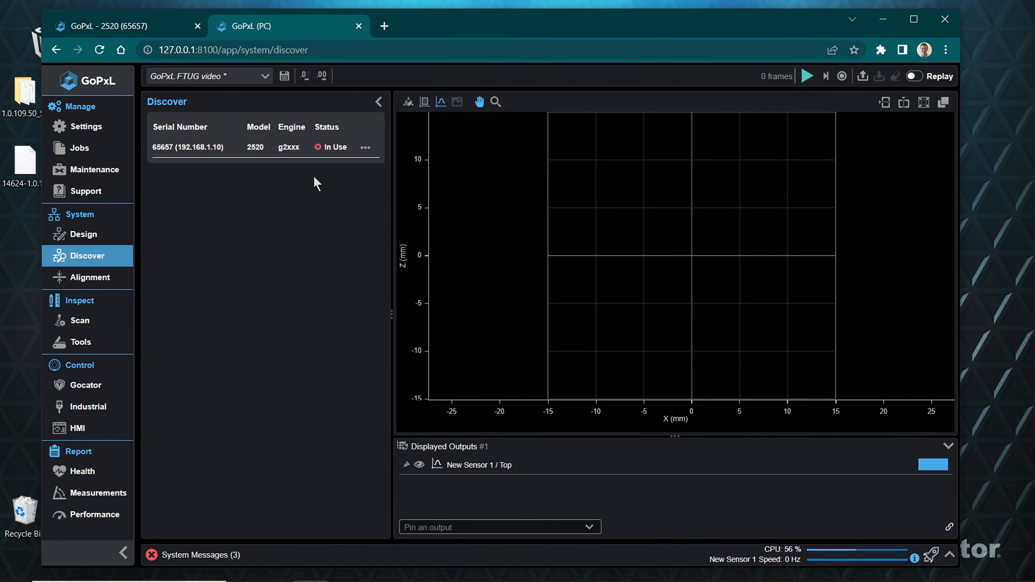
mouse_move(339, 140)
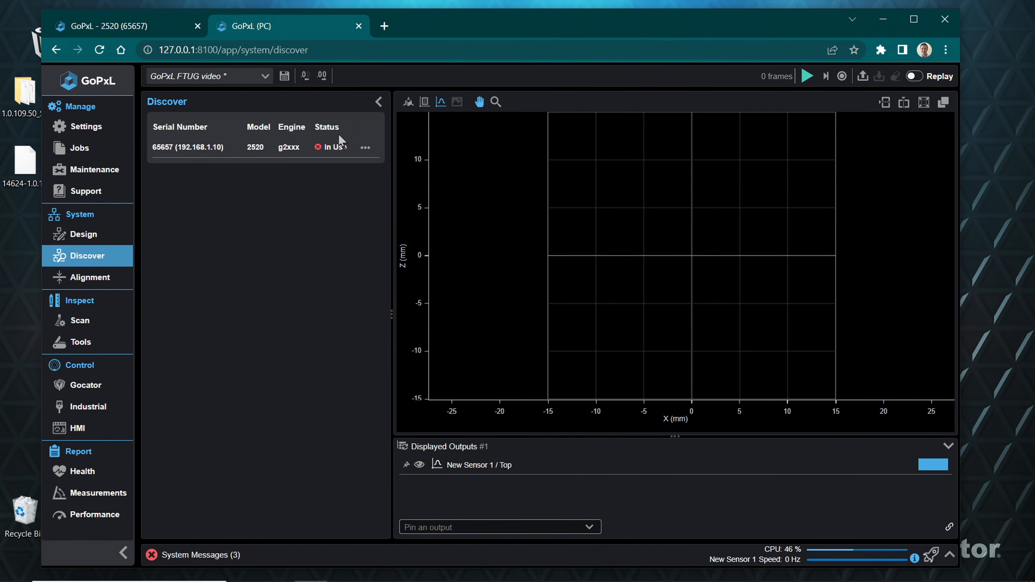
mouse_move(356, 152)
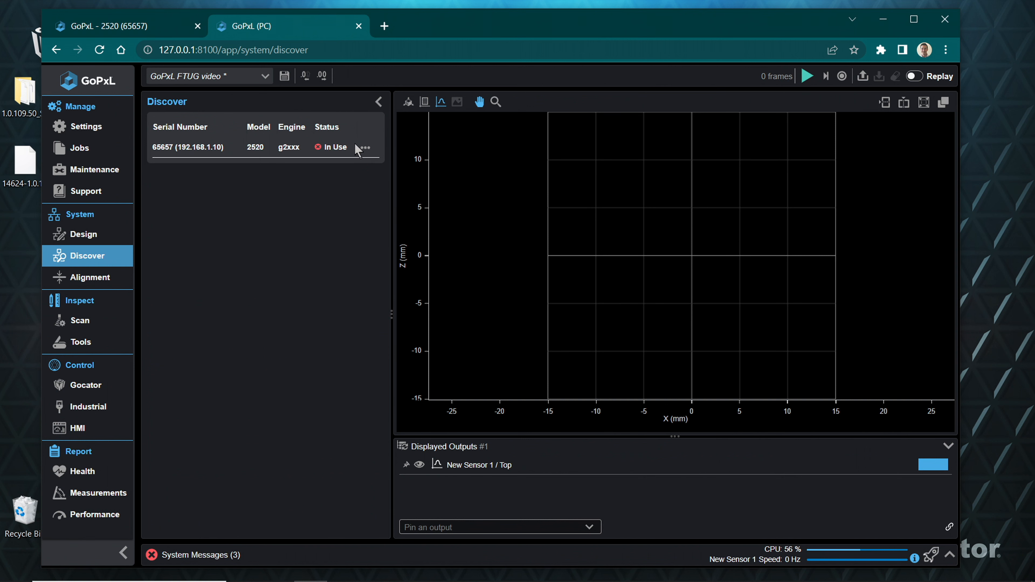
mouse_move(310, 236)
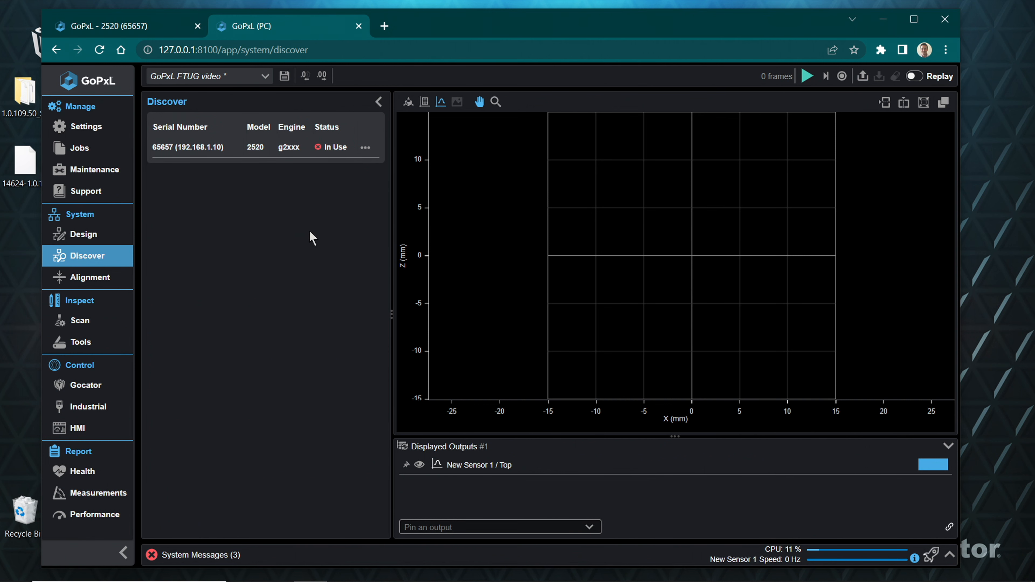
Switch to the sensor's own tab, which reports control by the instance at 127.0.0.1:8100.
left_click(123, 25)
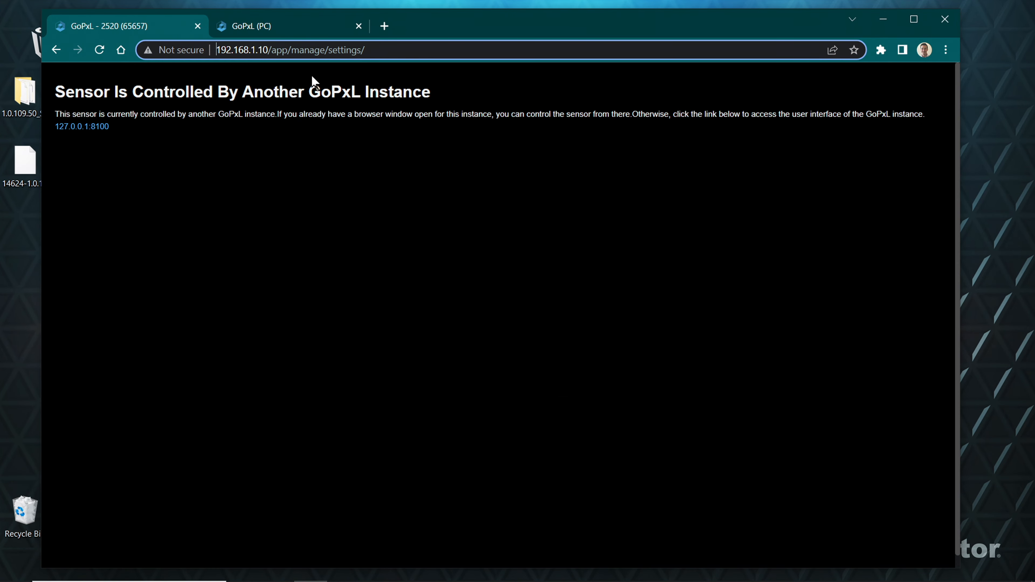
mouse_move(158, 137)
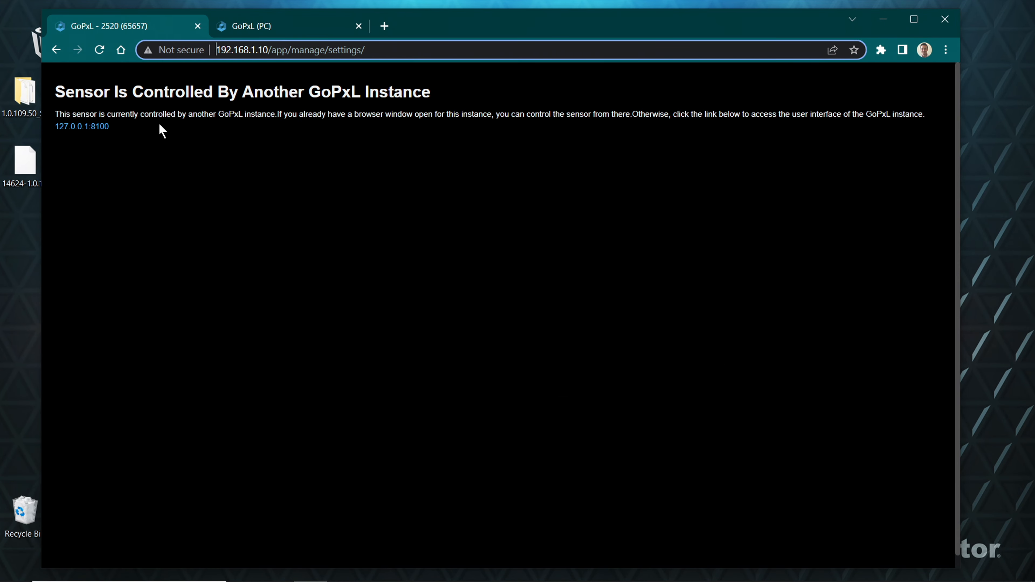
mouse_move(183, 112)
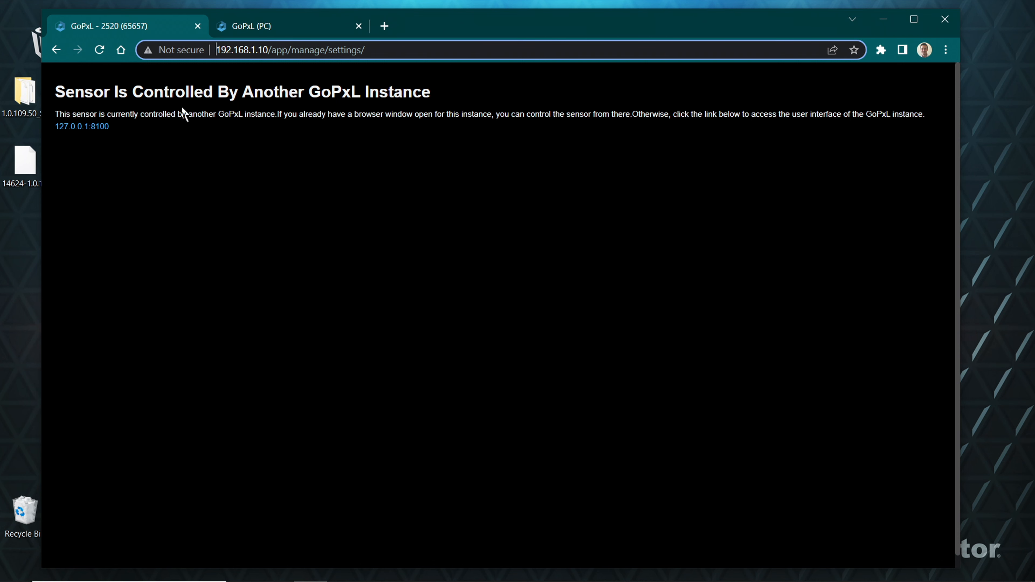
mouse_move(230, 97)
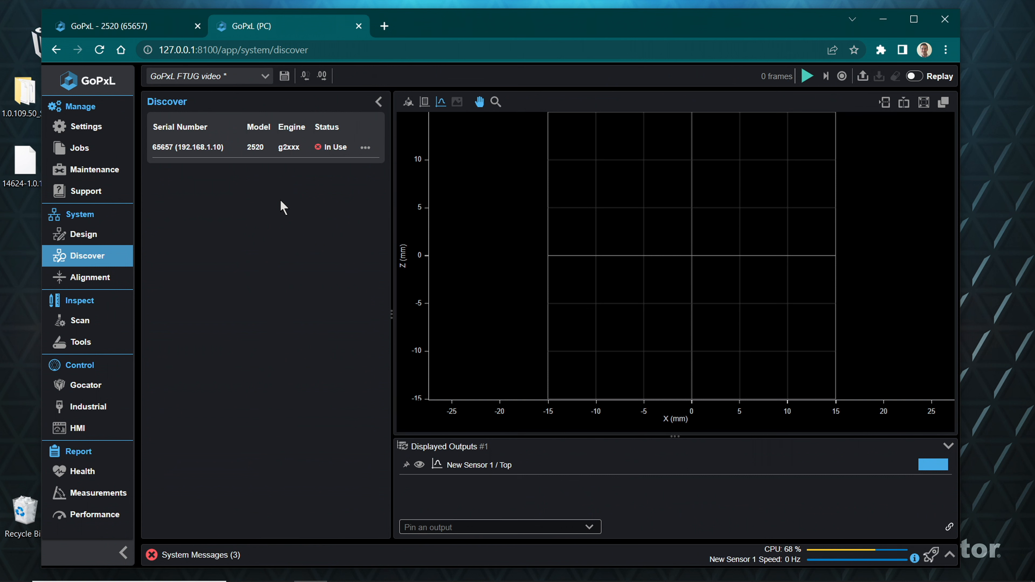
Save the job as 'GoPxl Video' and view it in the Jobs list.
left_click(238, 76)
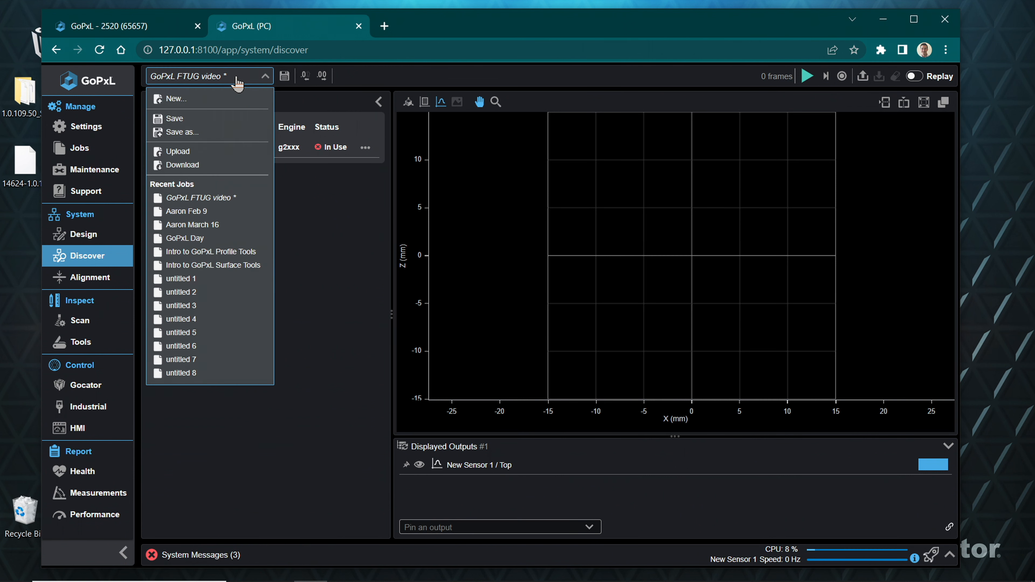
mouse_move(225, 101)
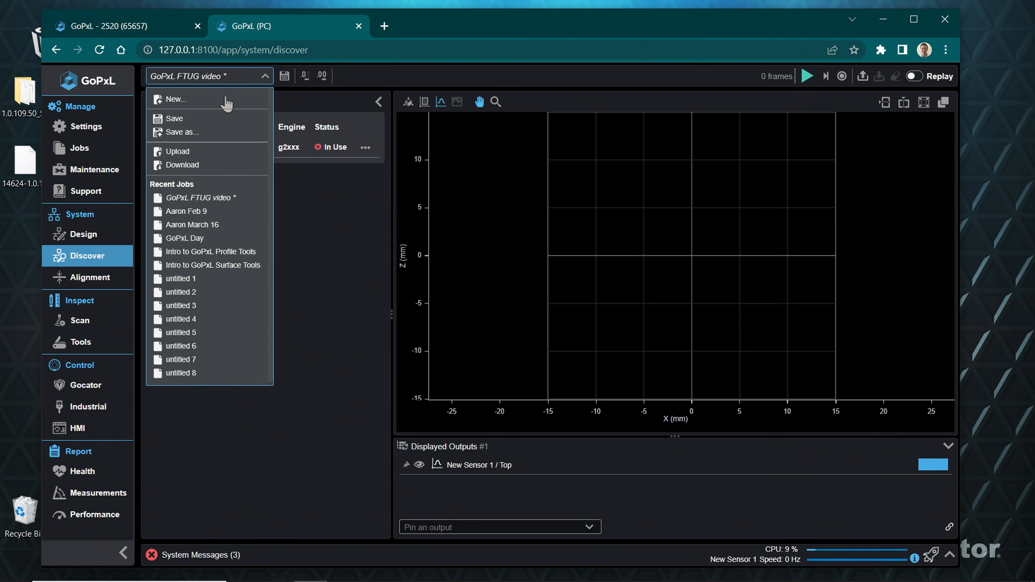
left_click(182, 131)
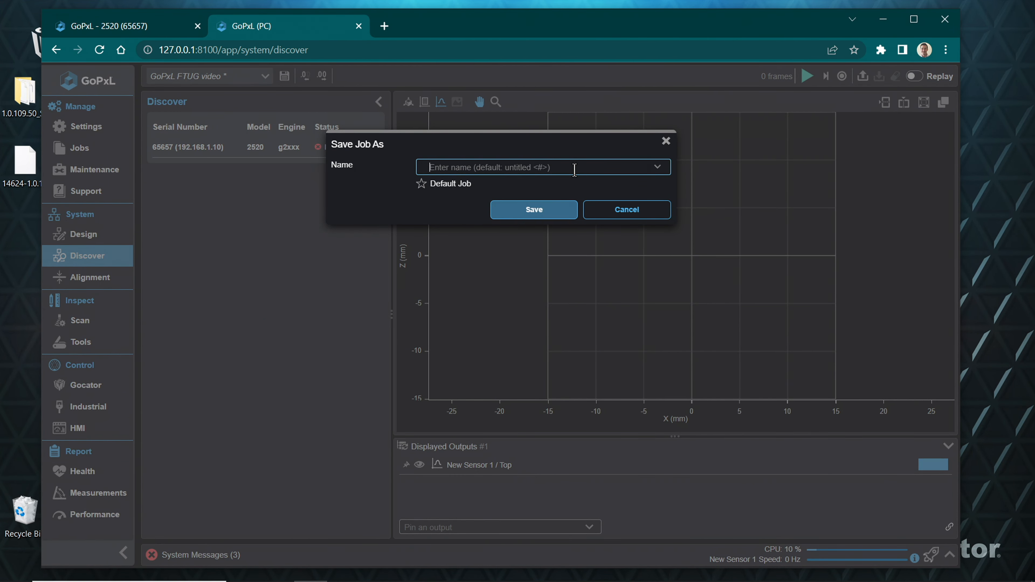
type("GoPxL")
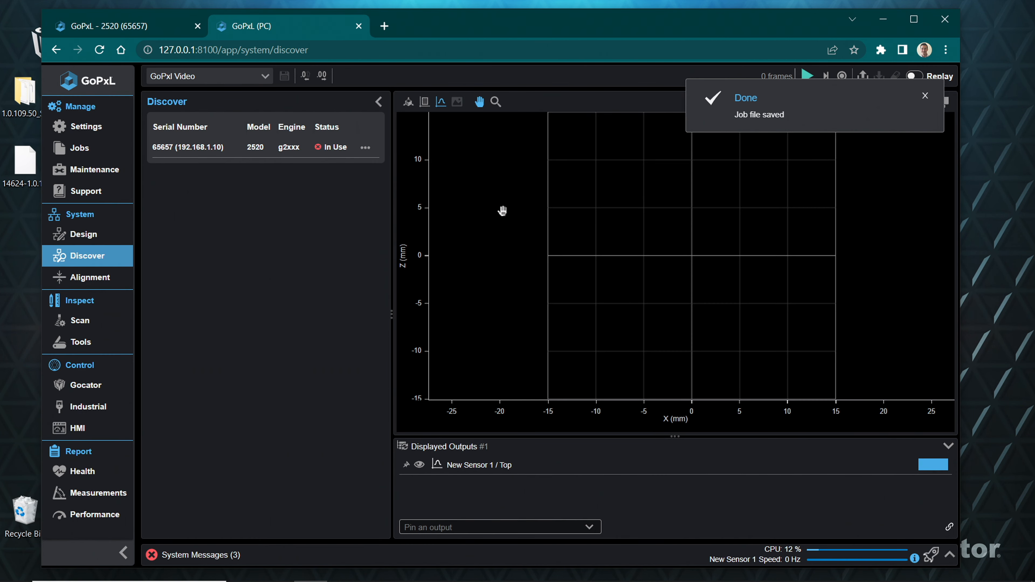
left_click(925, 96)
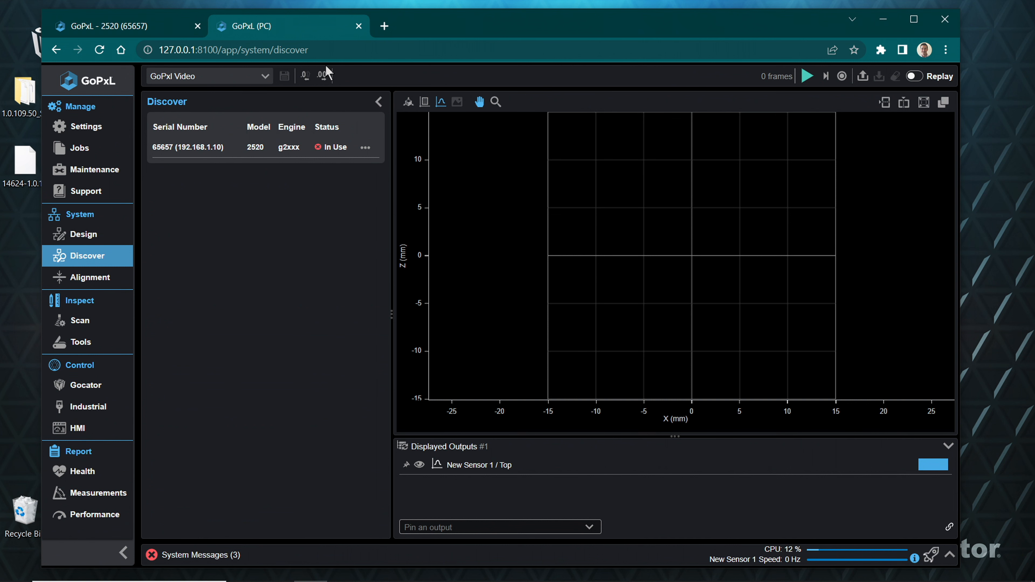
mouse_move(102, 219)
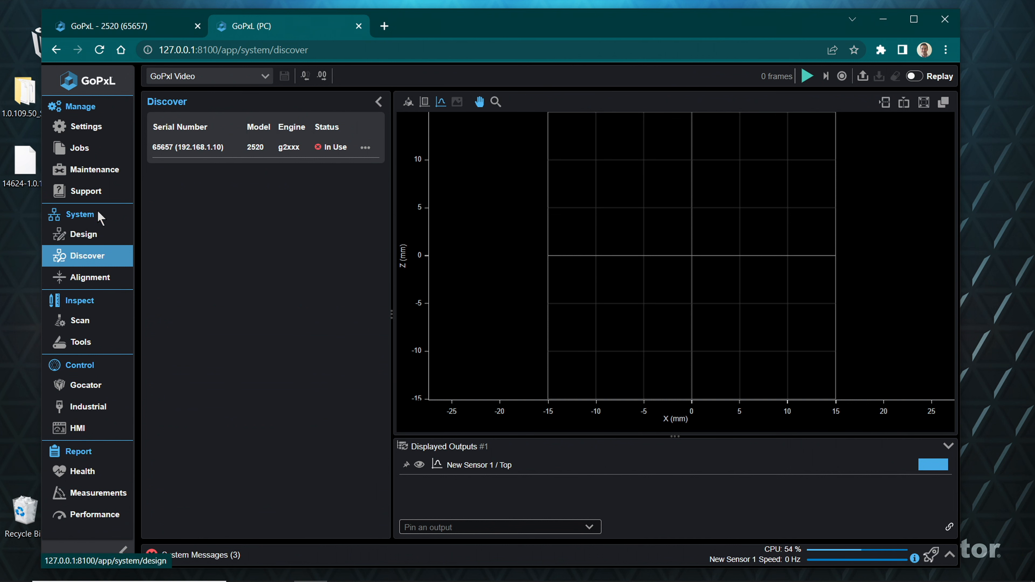
left_click(79, 148)
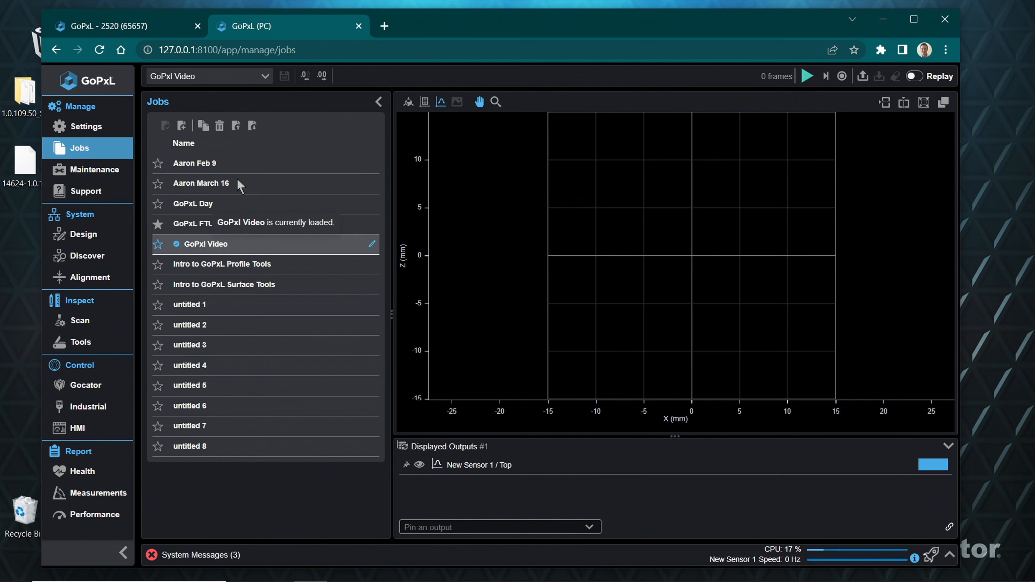
mouse_move(252, 126)
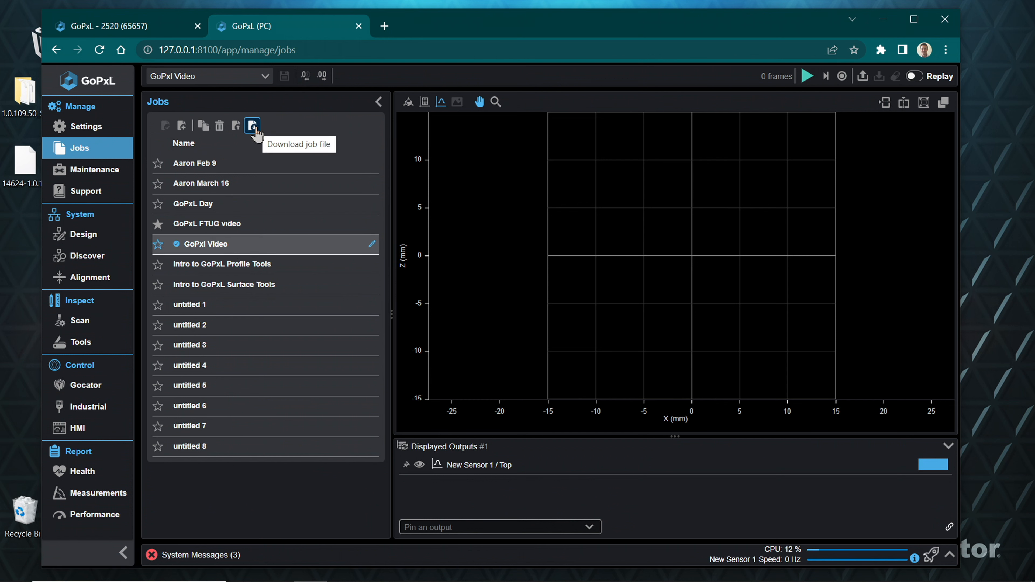
Download the GoPxl Video job file as a .gpjob, then view the Network Settings page.
left_click(253, 126)
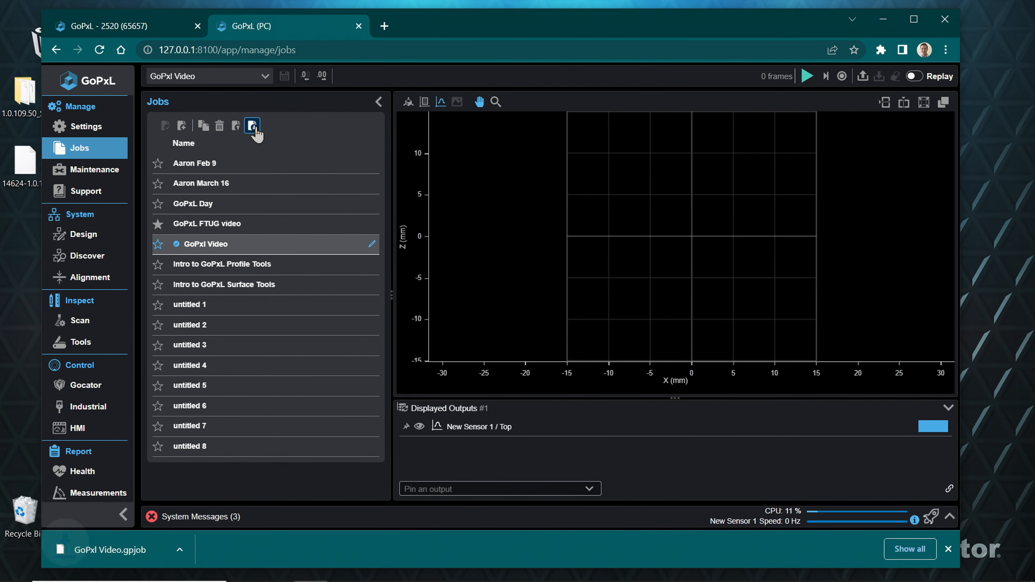
left_click(86, 126)
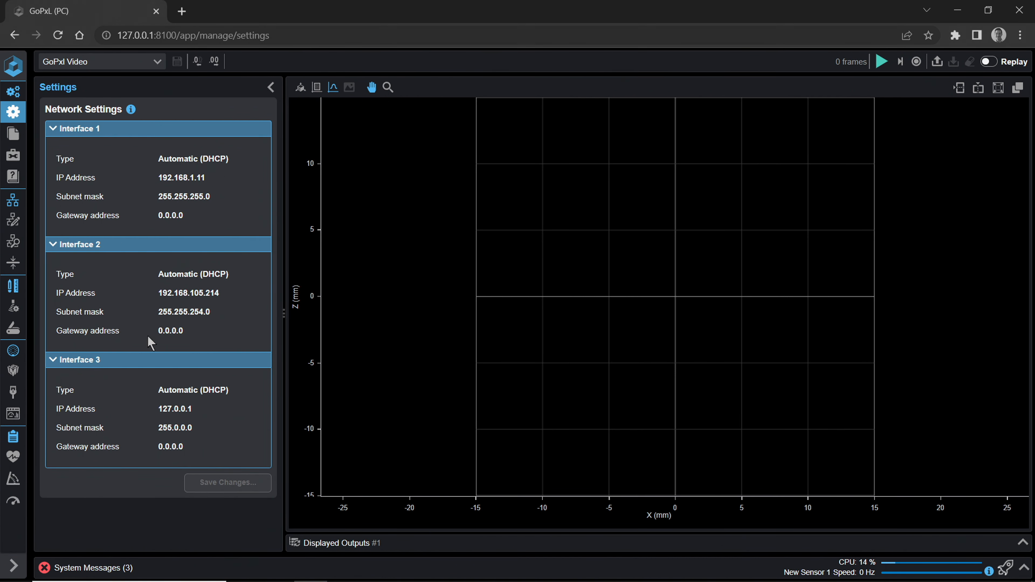
Expand the side navigation and visit the Jobs, Maintenance and Support pages under Manage.
left_click(13, 112)
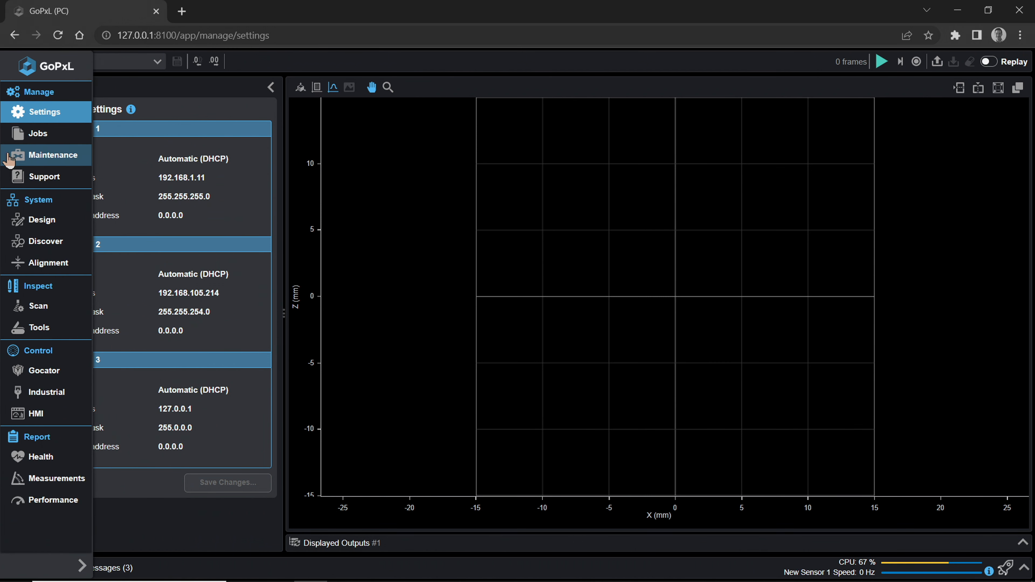
mouse_move(26, 147)
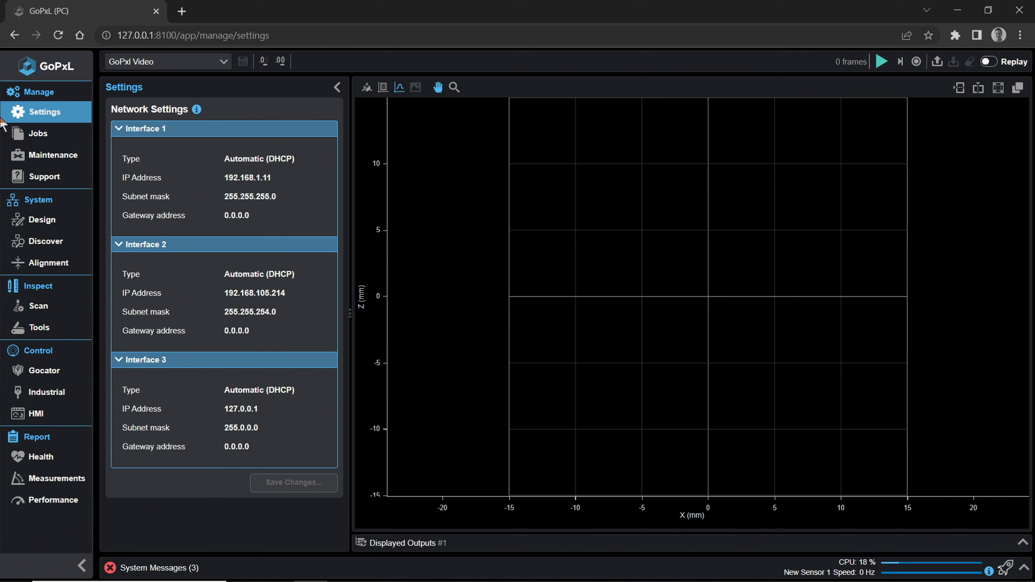
mouse_move(106, 147)
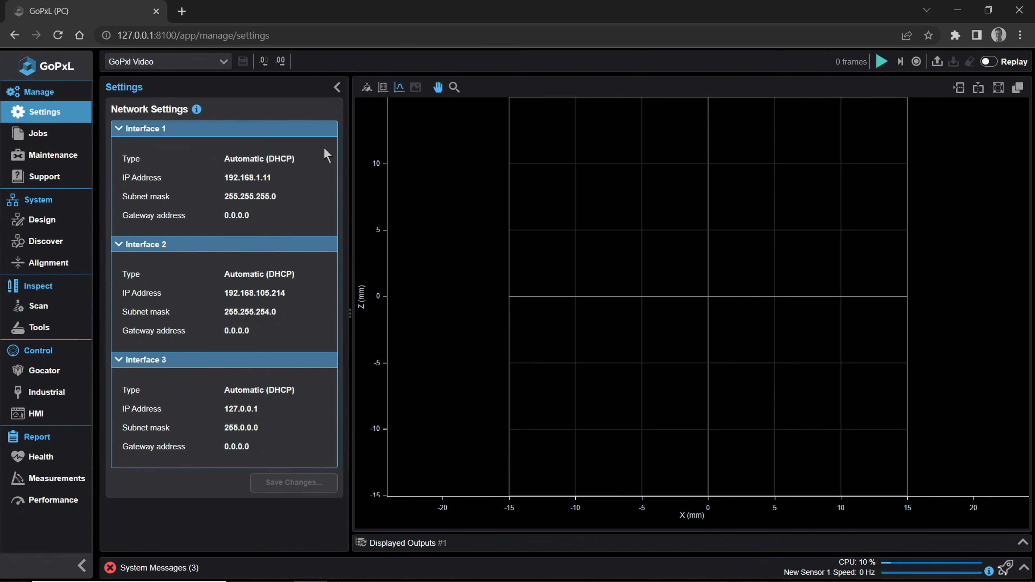
mouse_move(43, 91)
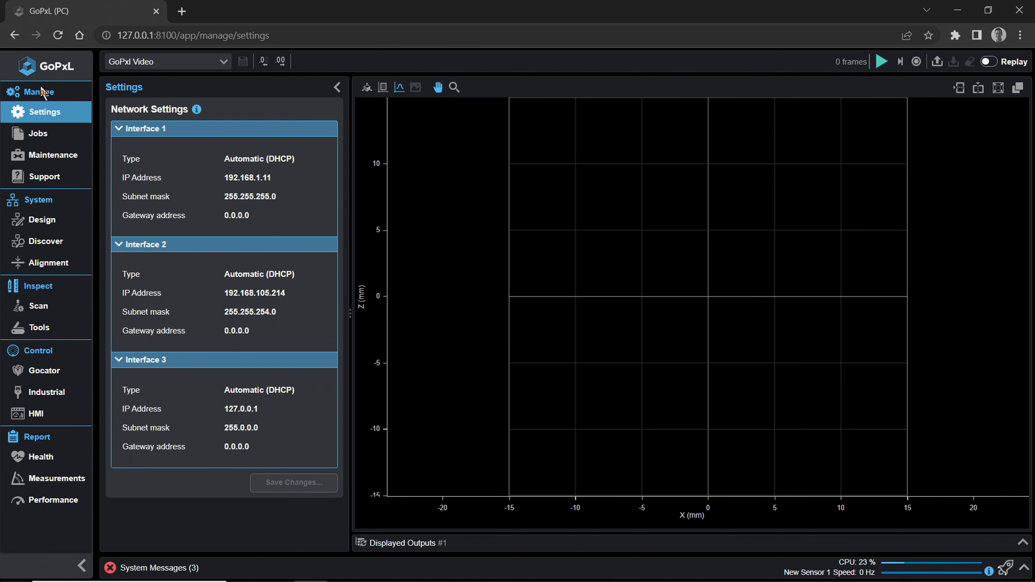
left_click(37, 134)
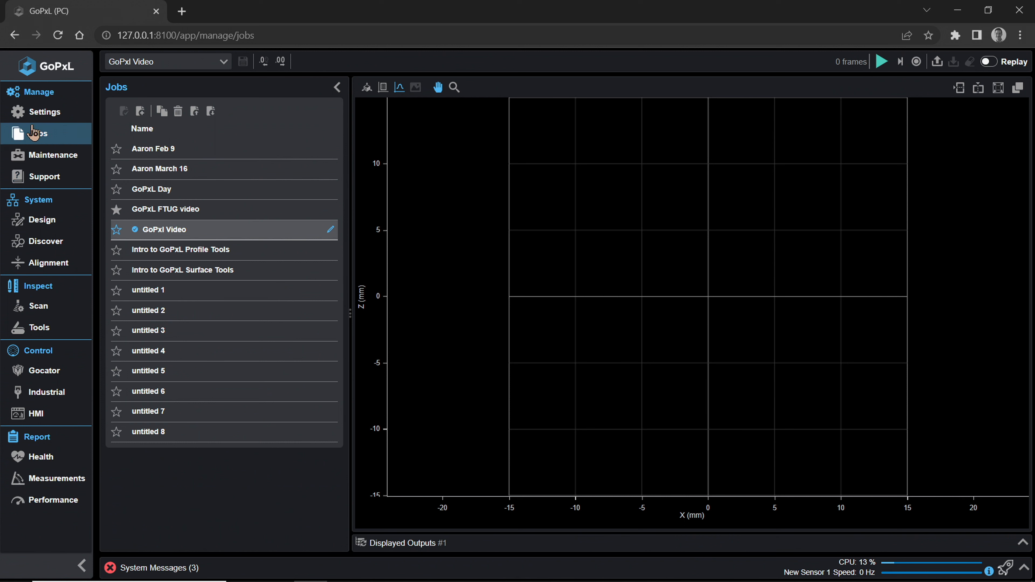
left_click(53, 155)
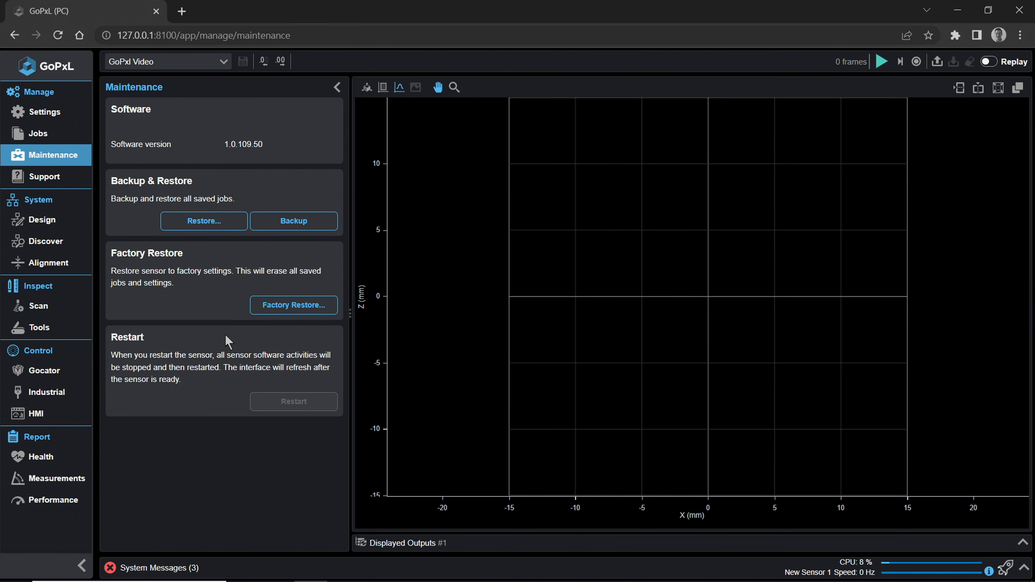
mouse_move(303, 166)
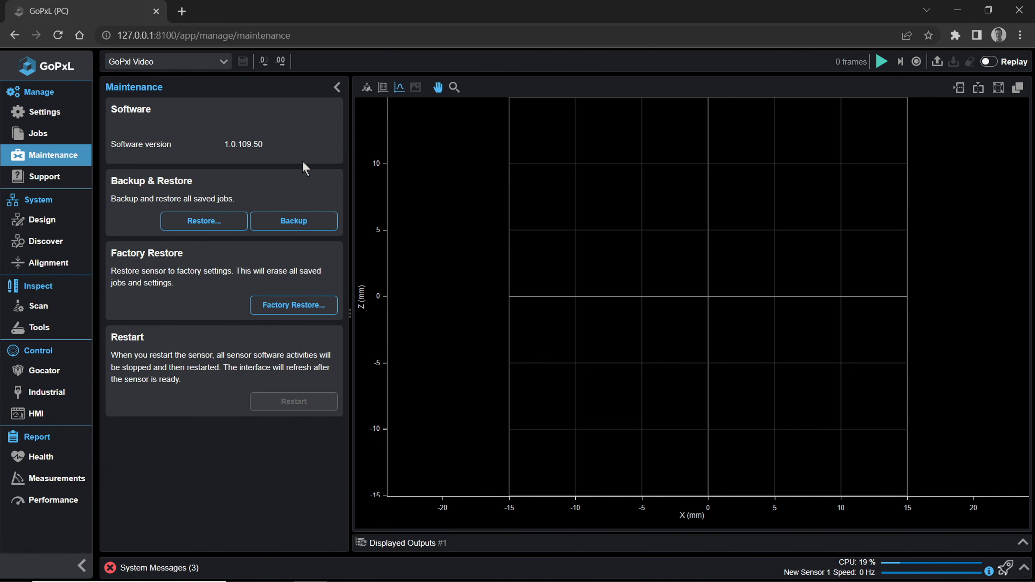
left_click(44, 176)
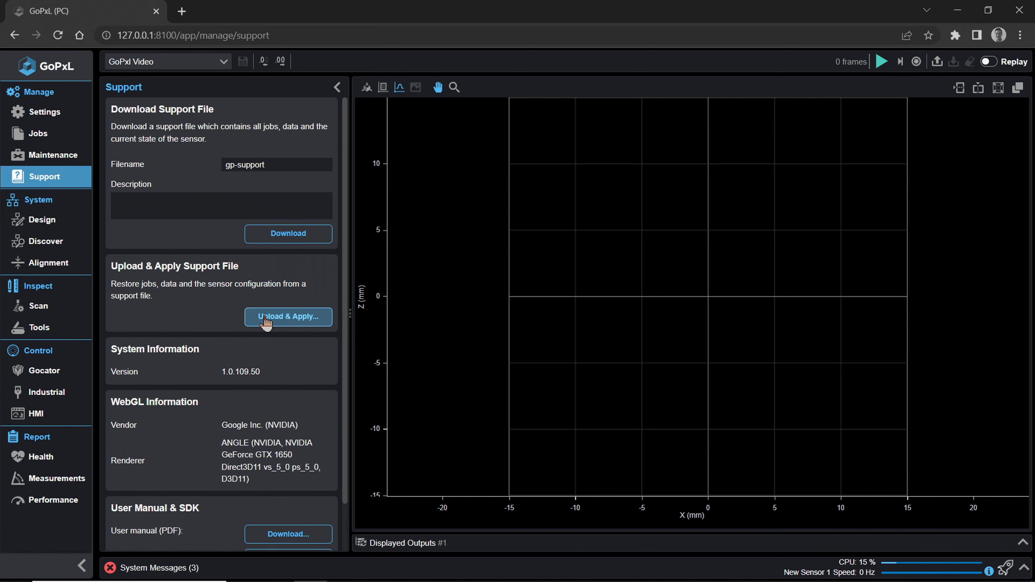
mouse_move(271, 304)
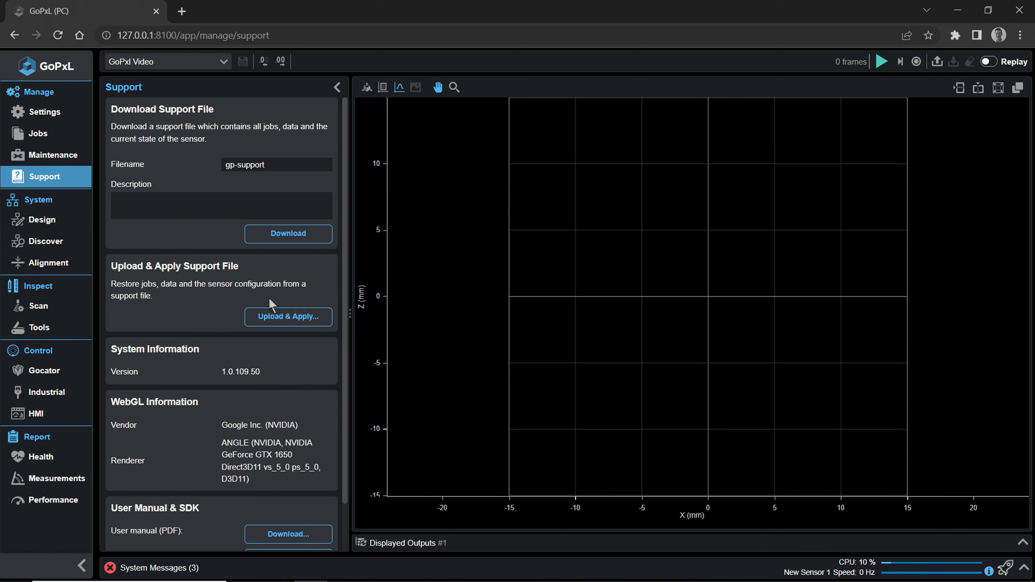
mouse_move(223, 256)
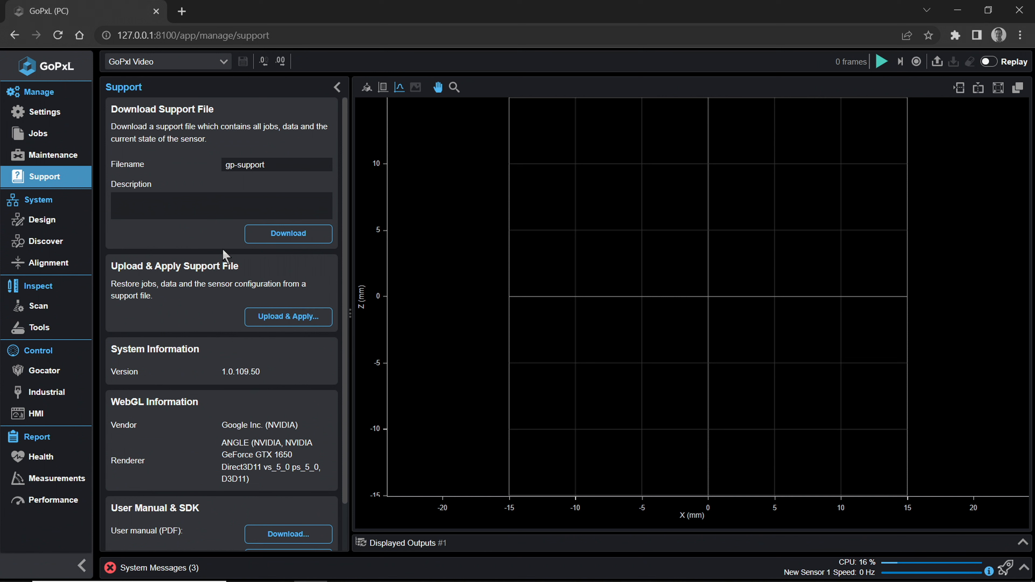
mouse_move(53, 89)
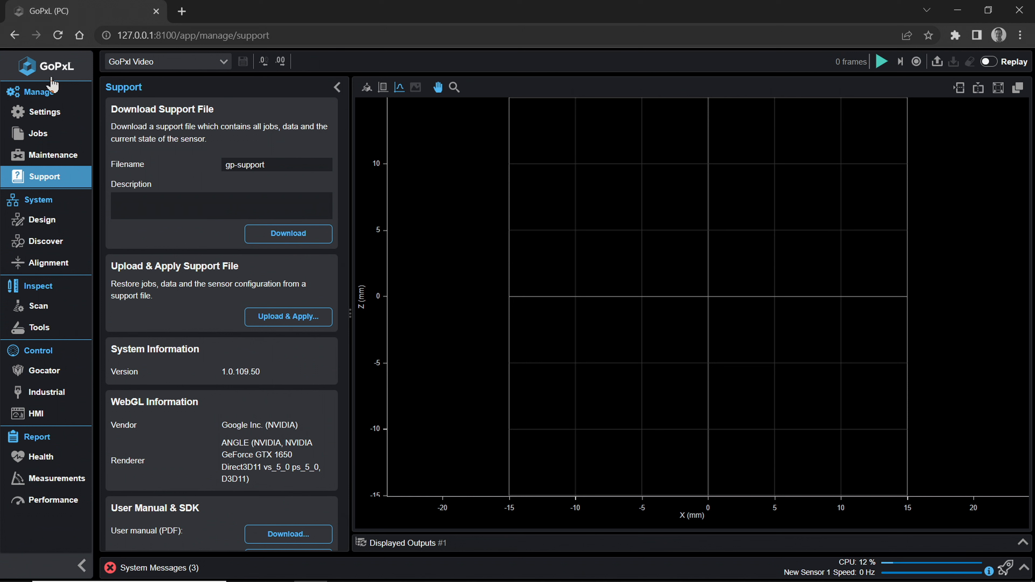
mouse_move(63, 94)
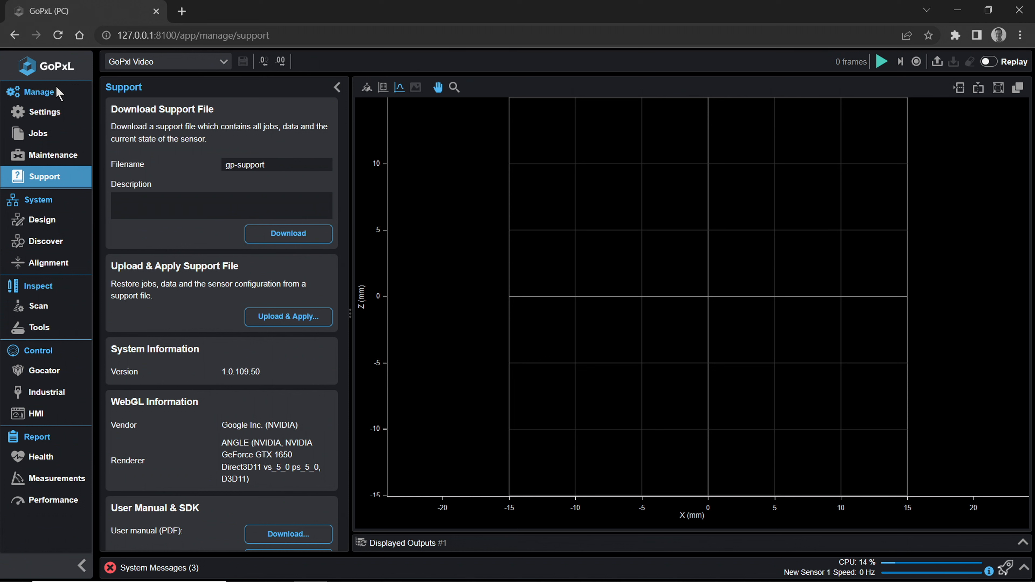
mouse_move(62, 241)
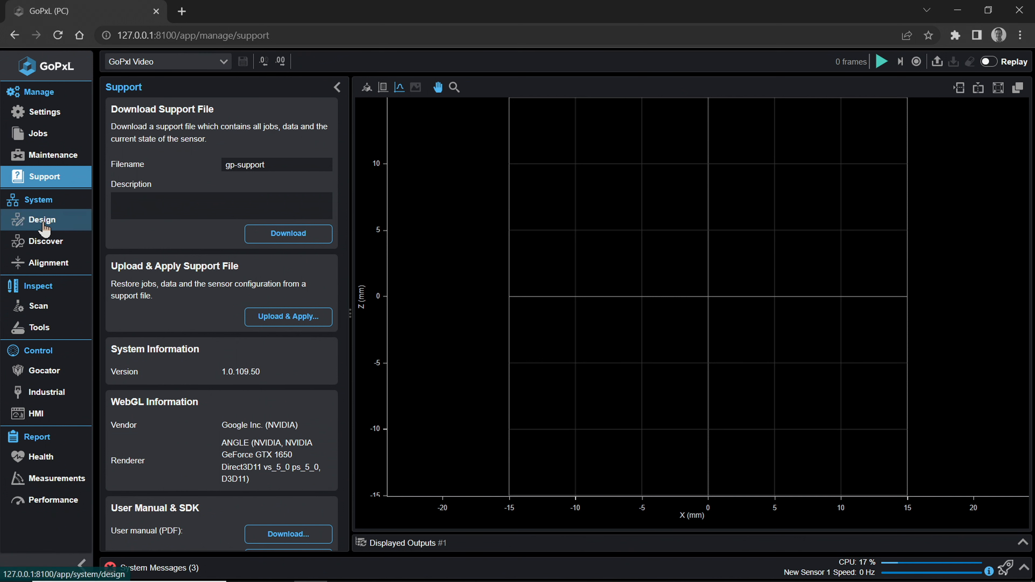
View the System Design page listing New Sensor 1 (2520, serial 65657) as Connected, Not Aligned.
left_click(42, 220)
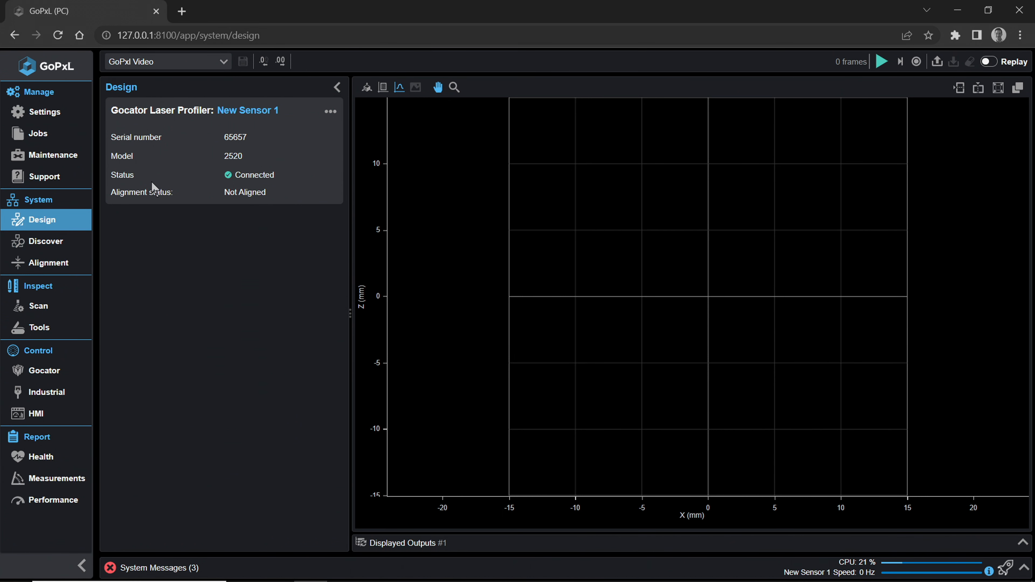
mouse_move(64, 201)
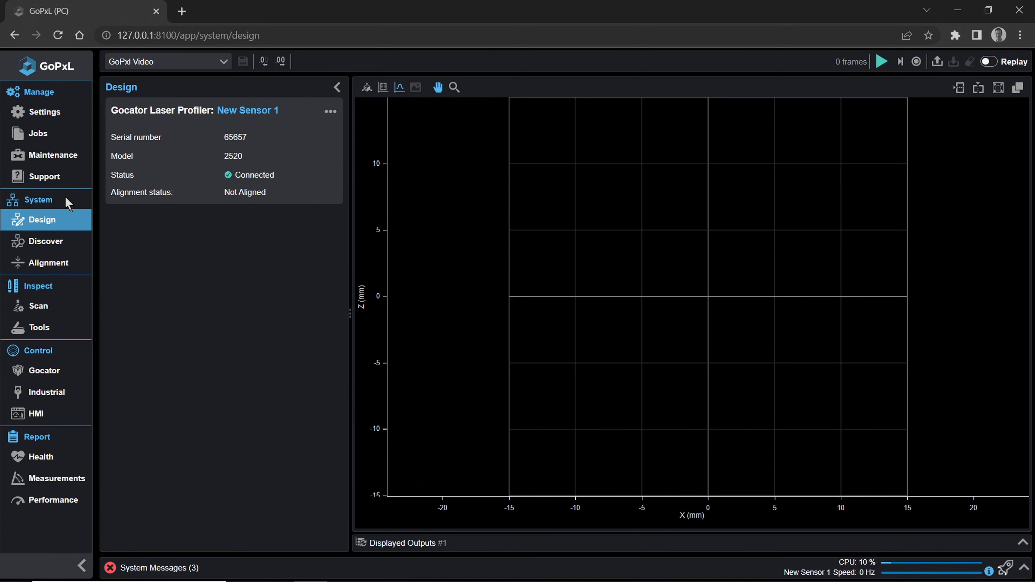
mouse_move(26, 230)
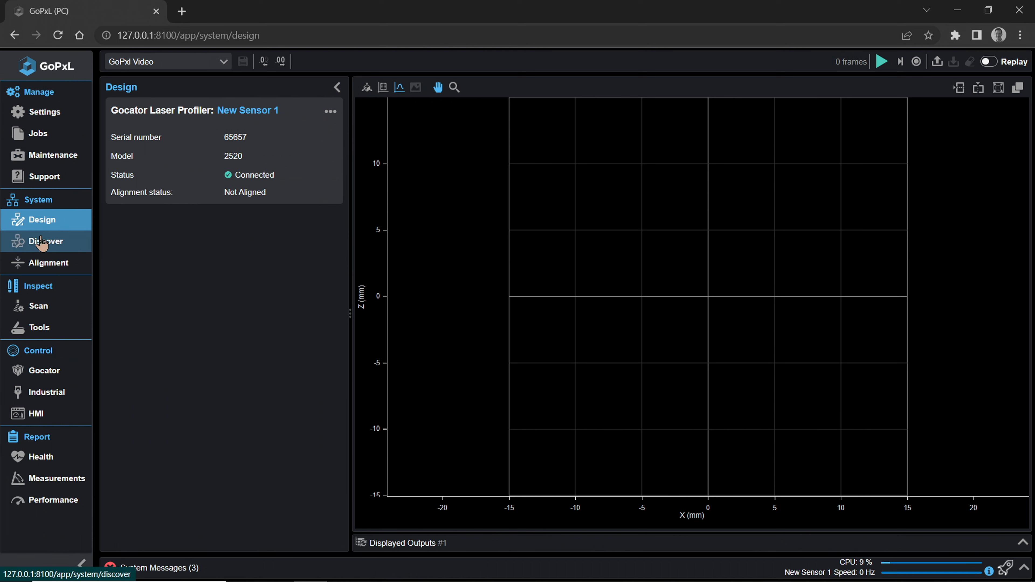
Visit the Discover page, then the Alignment page for New Sensor 1 with zero transforms.
left_click(45, 241)
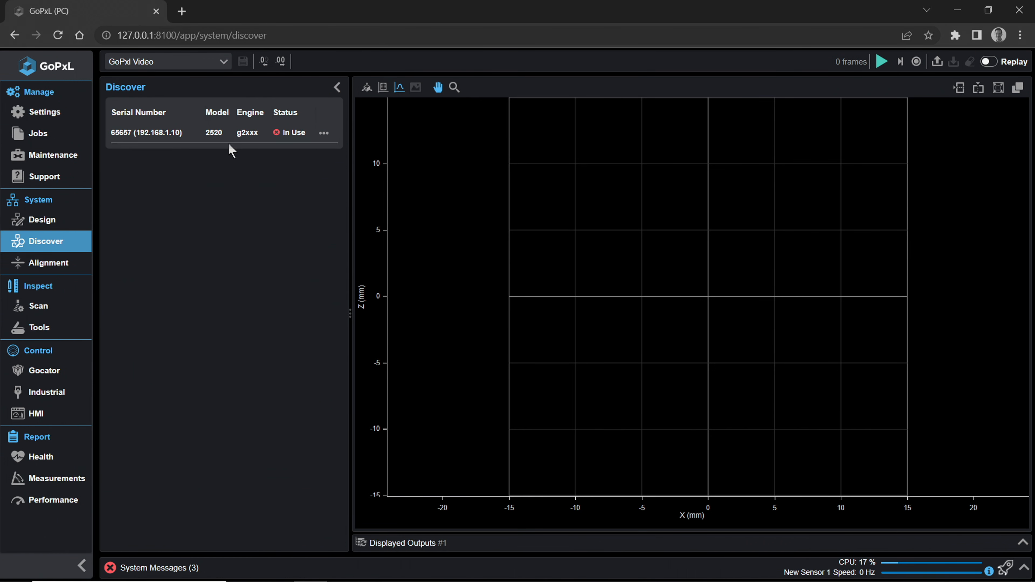
mouse_move(137, 243)
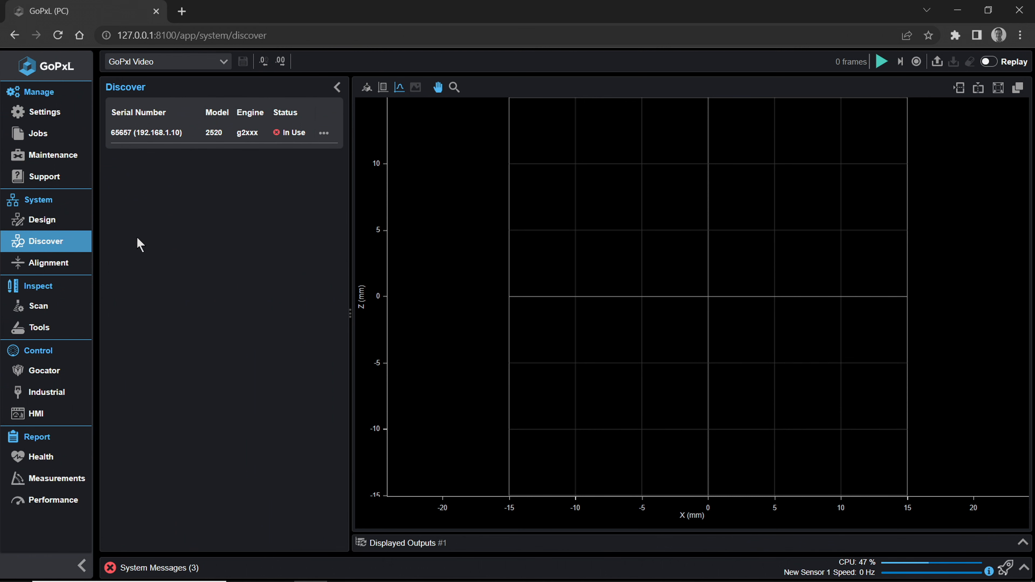
mouse_move(179, 297)
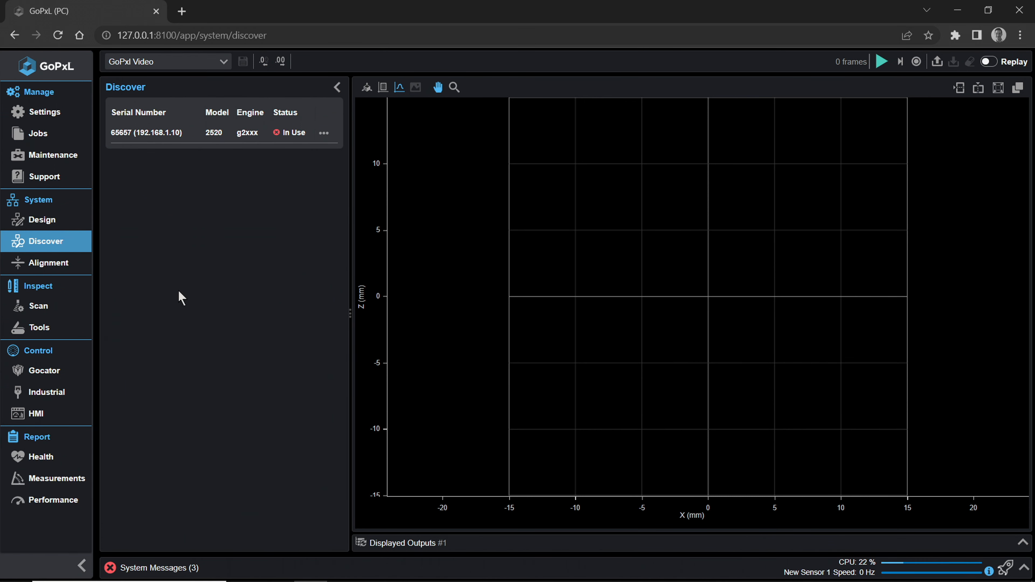
left_click(48, 263)
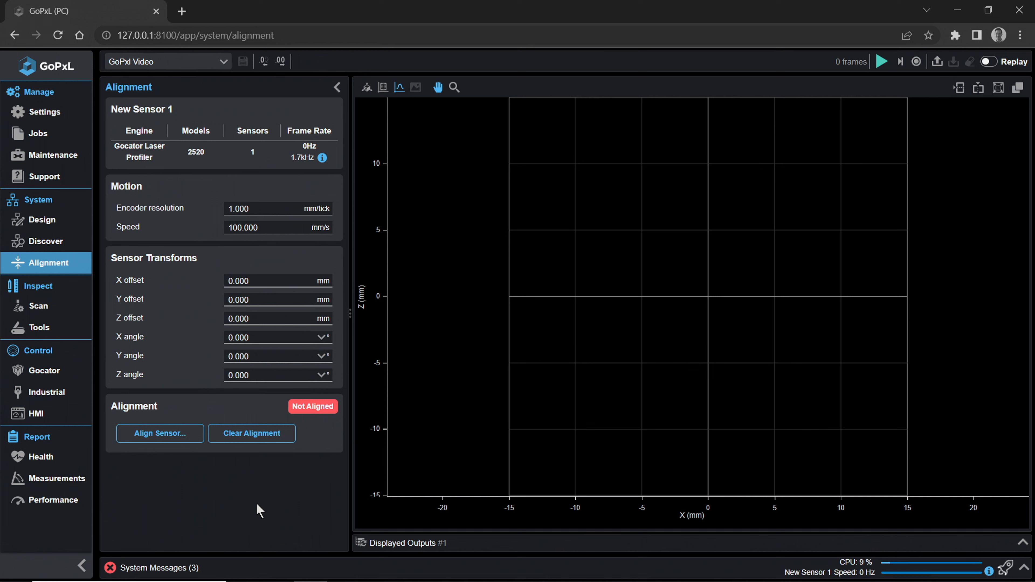
Set New Sensor 1's scan mode to Surface with fixed-length 100 mm sequential surface generation.
left_click(39, 306)
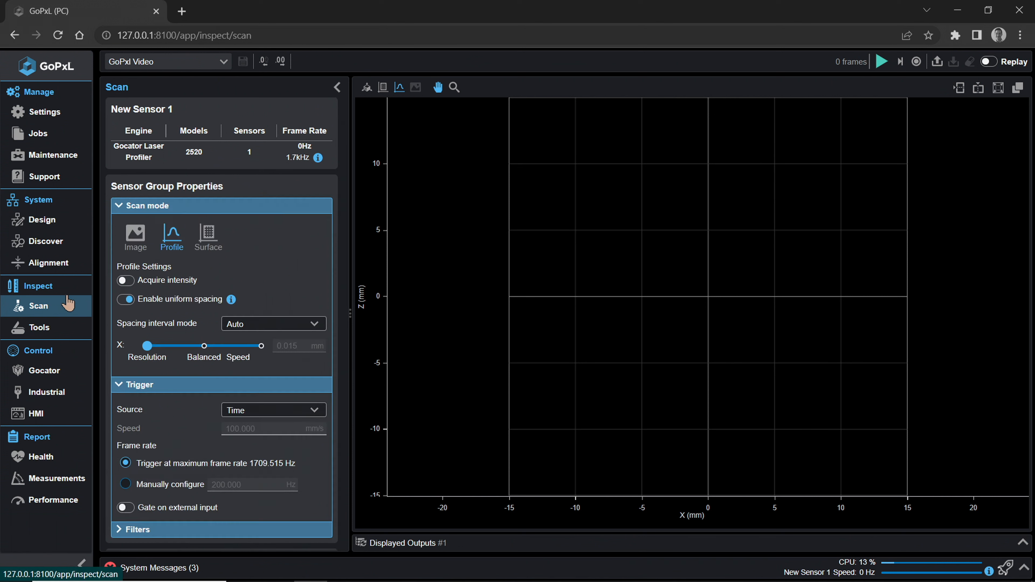
mouse_move(79, 330)
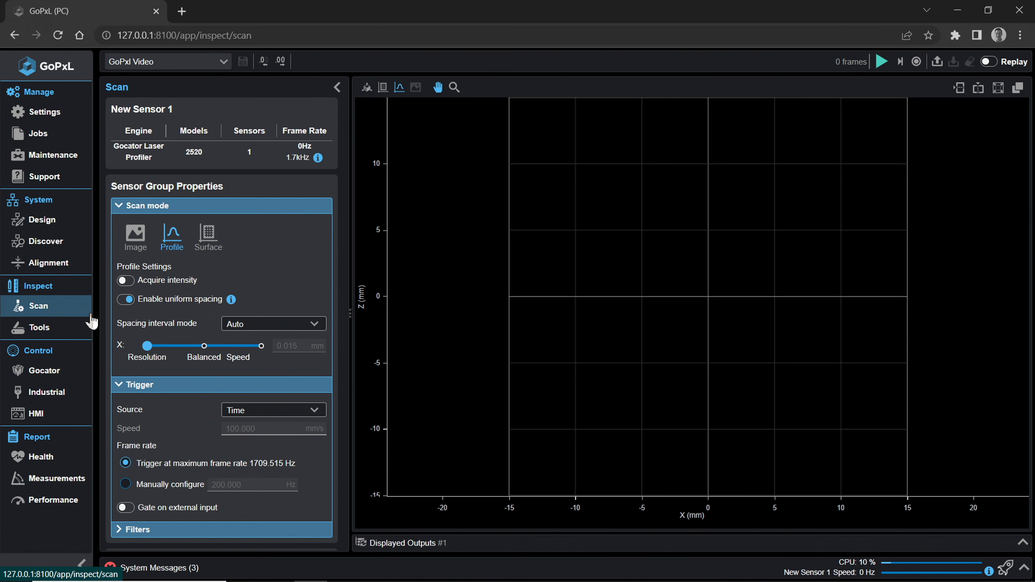
mouse_move(79, 323)
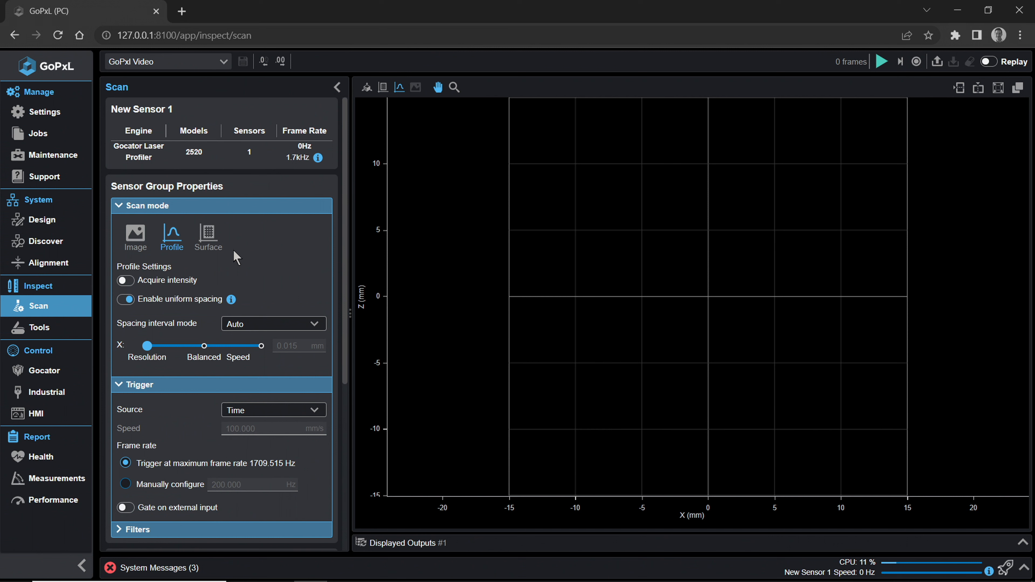
left_click(208, 235)
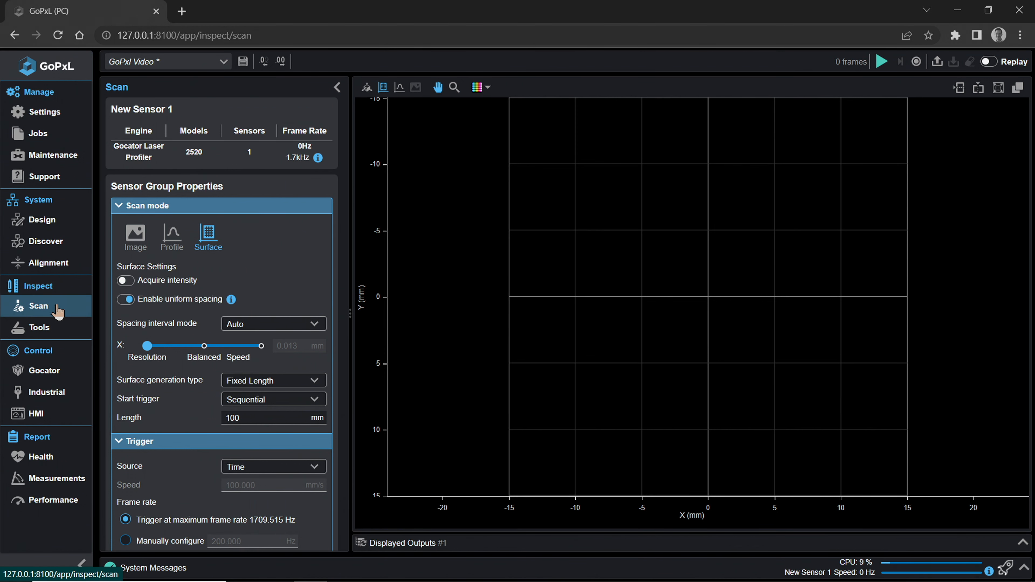
View the Tools page, then the Gocator Protocol control page with its service stopped.
left_click(40, 328)
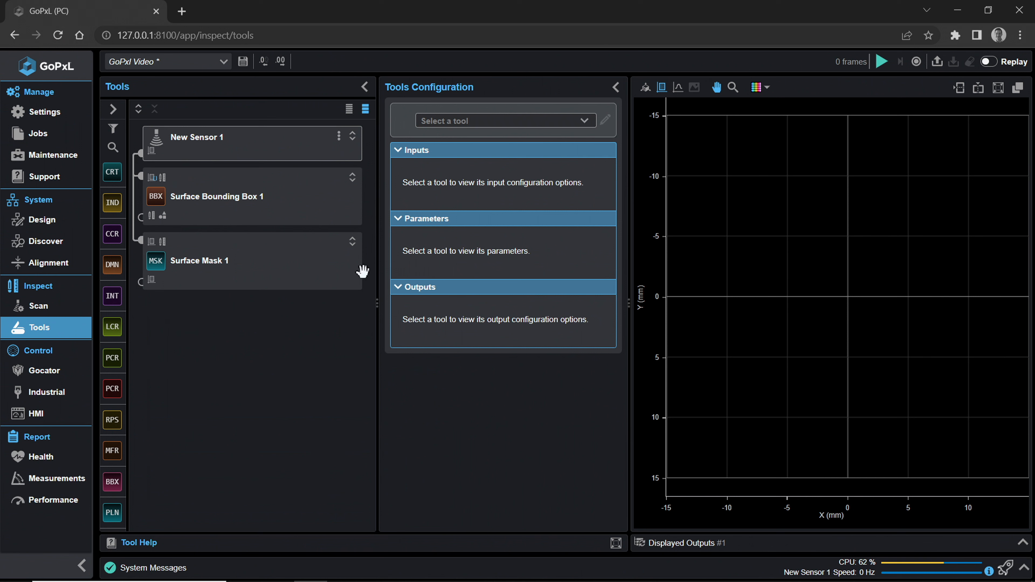
mouse_move(367, 282)
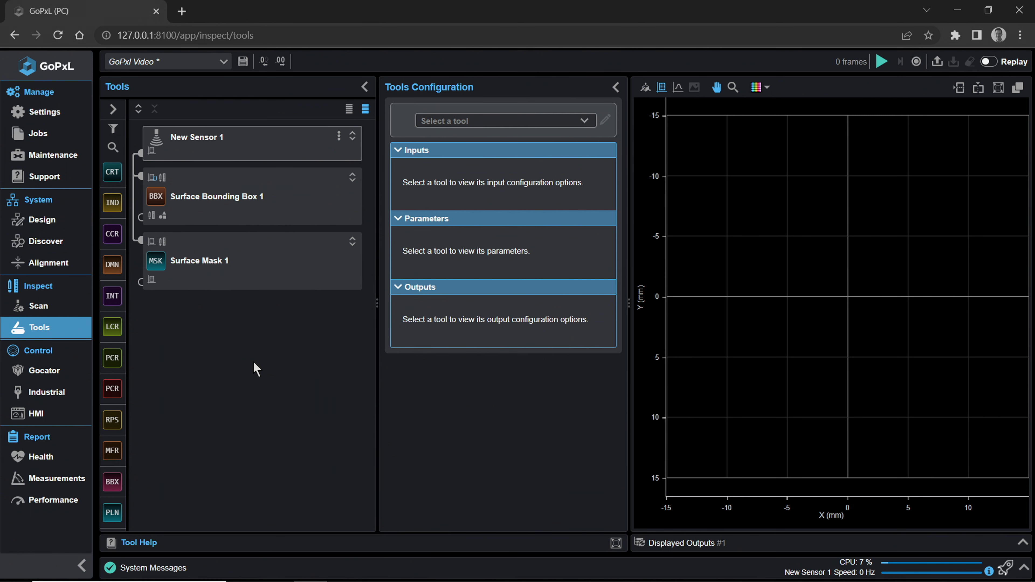
left_click(44, 371)
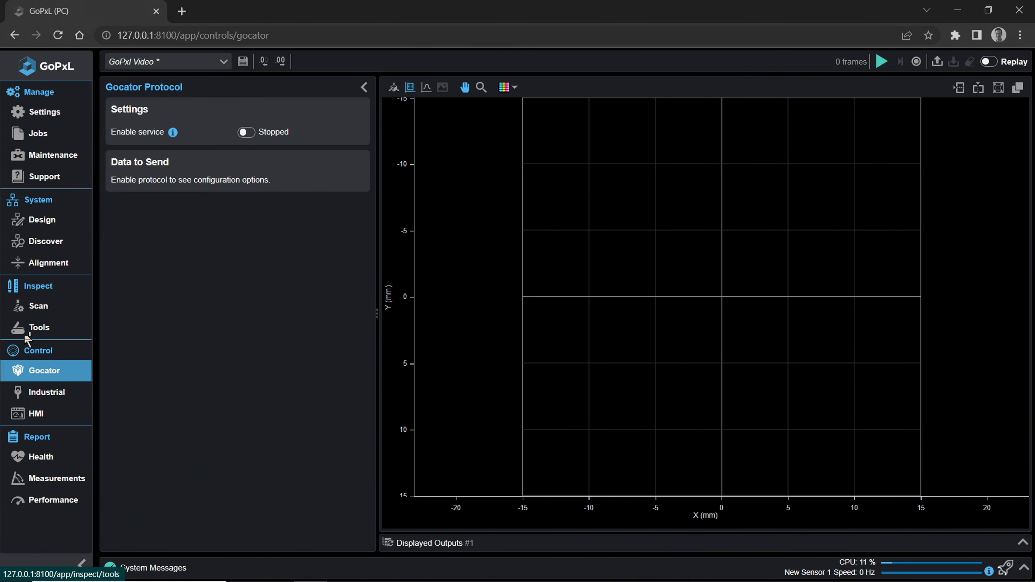
mouse_move(196, 385)
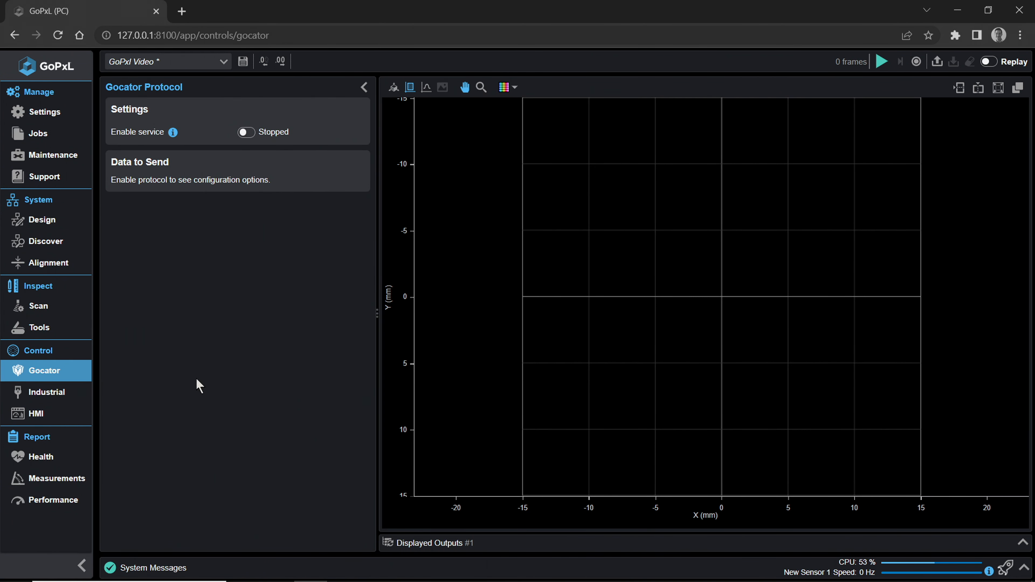
mouse_move(212, 368)
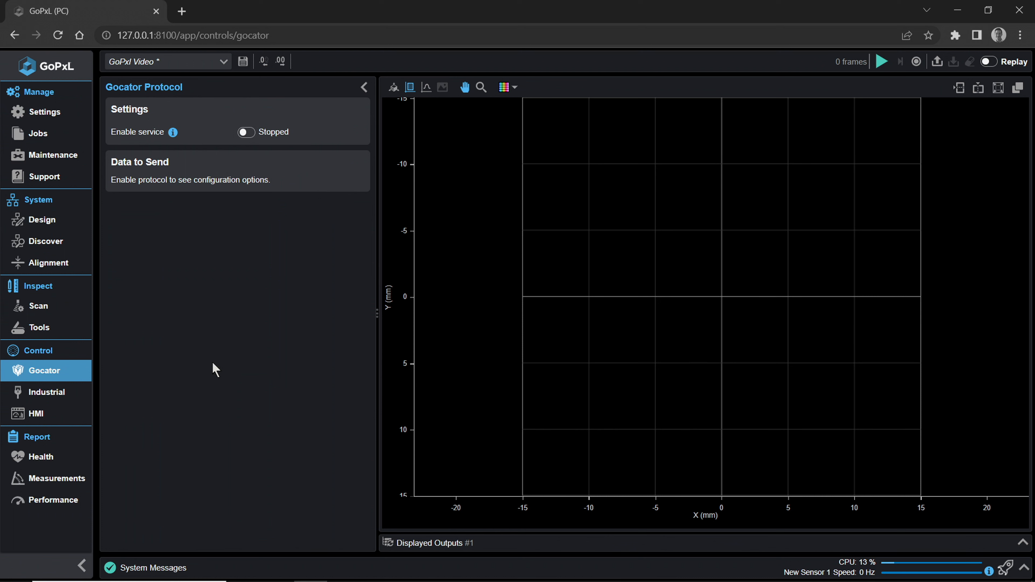
mouse_move(101, 326)
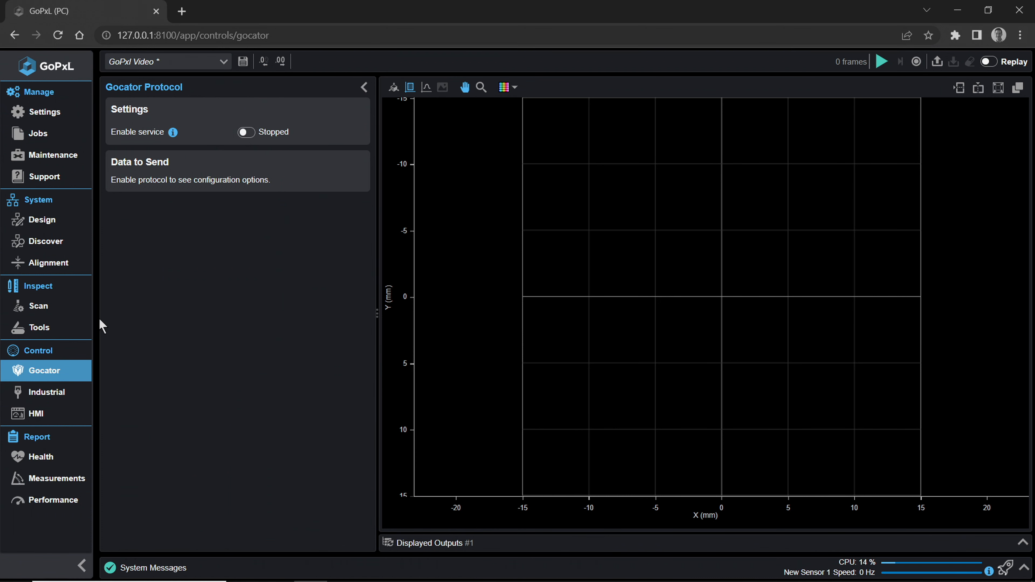
mouse_move(56, 327)
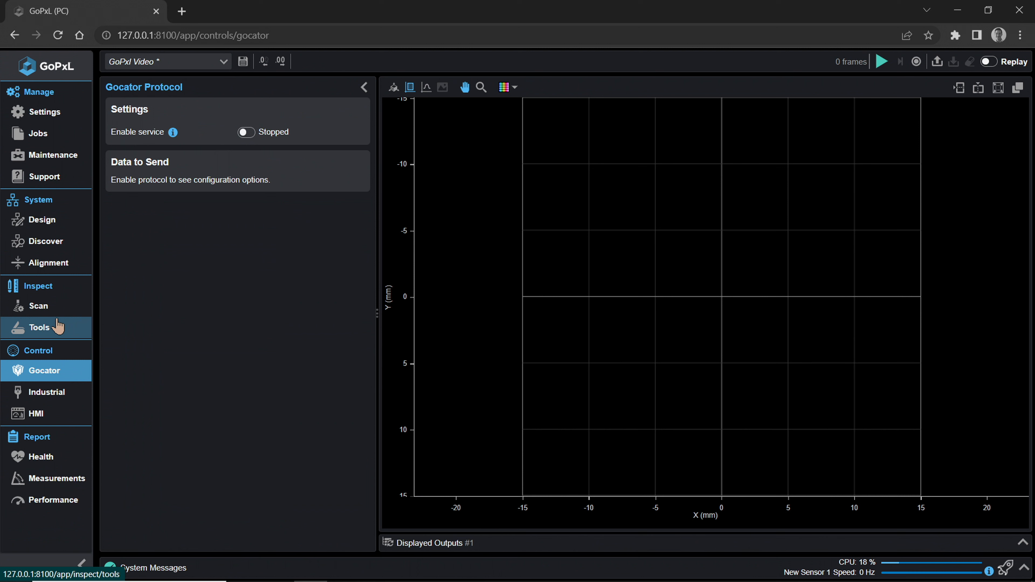
mouse_move(231, 160)
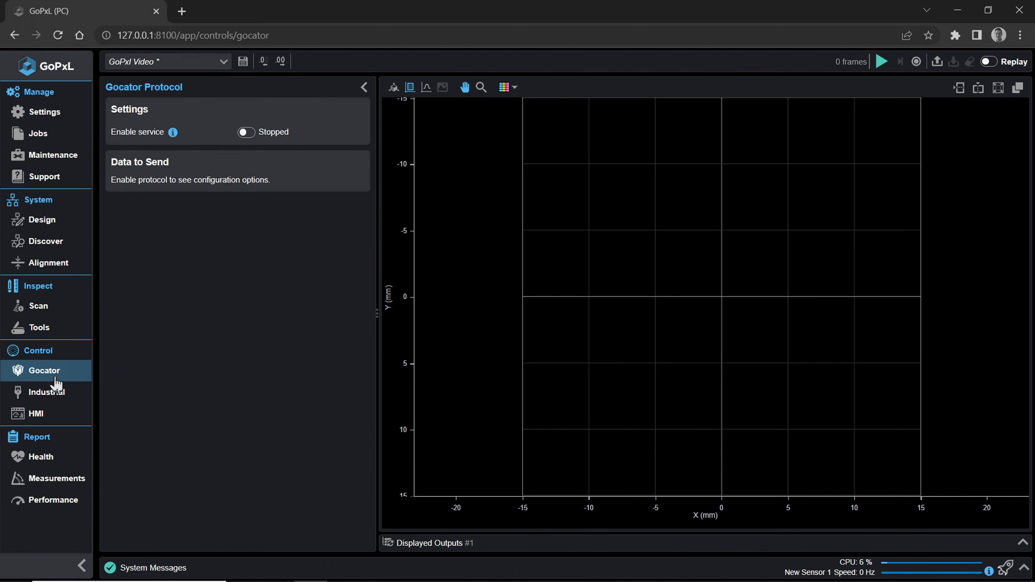
View the Industrial Protocols page (Modbus, EtherNet/IP, ASCII), then the HMI control page.
left_click(47, 392)
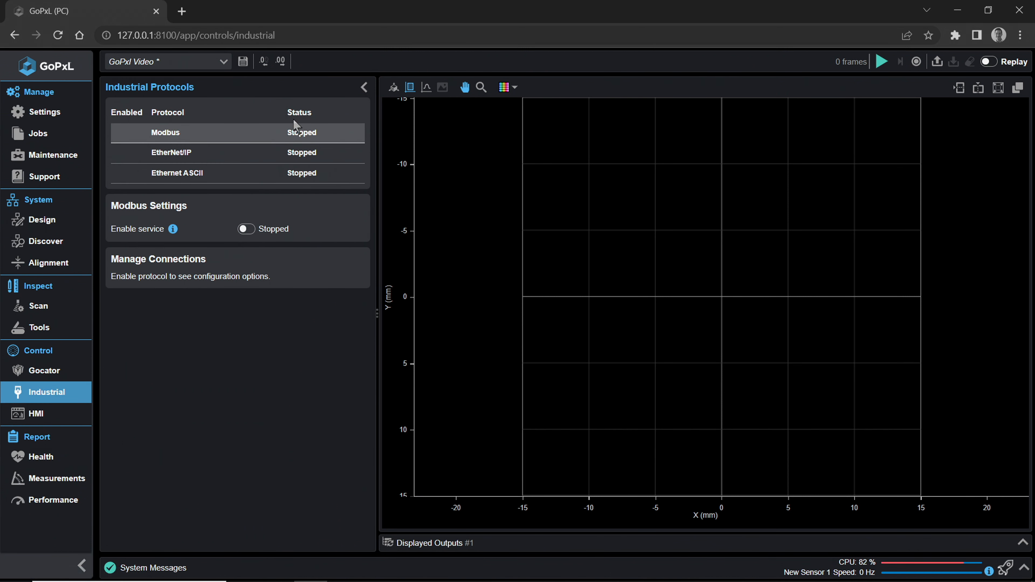
mouse_move(259, 149)
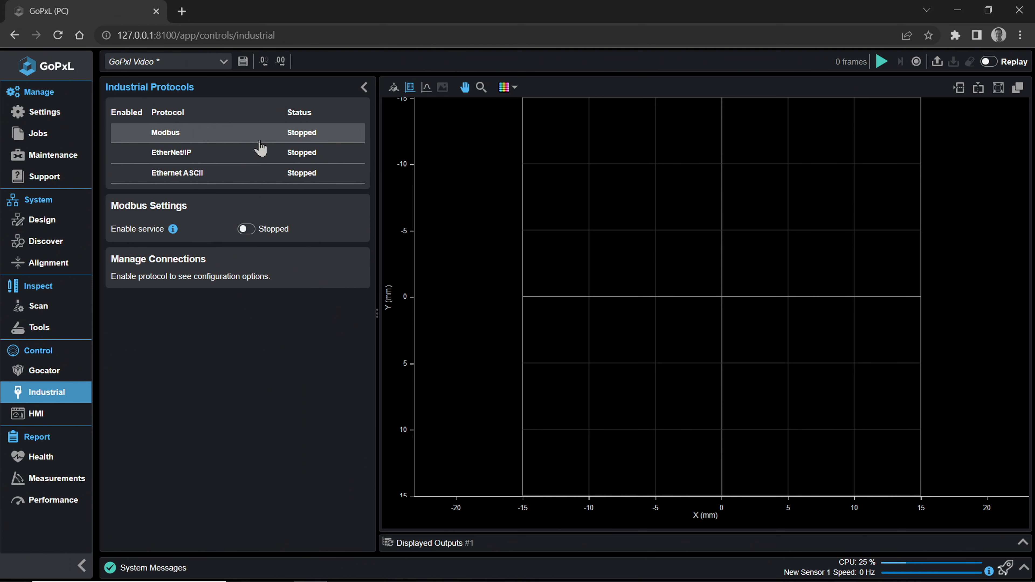
mouse_move(249, 160)
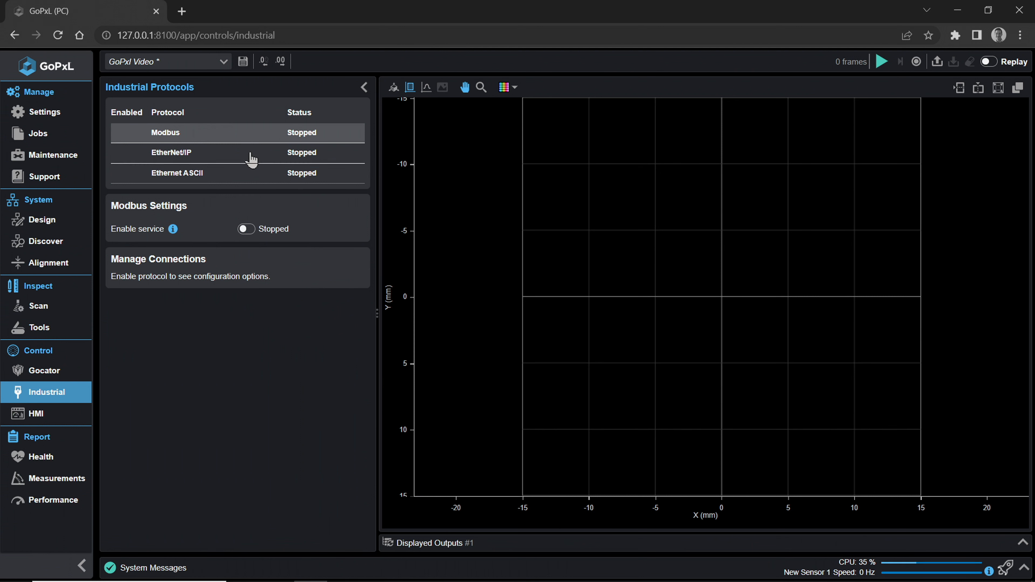
mouse_move(164, 253)
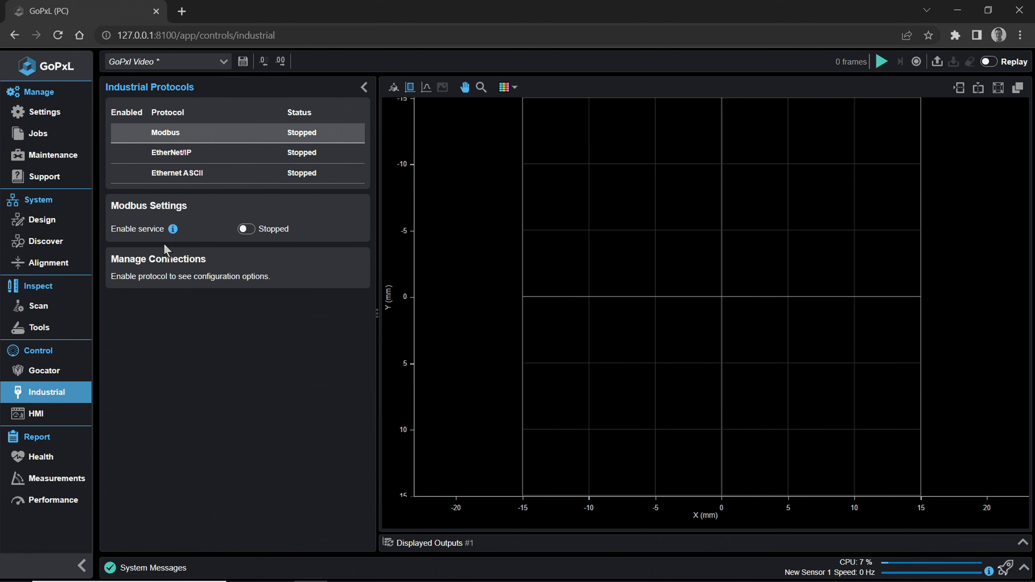
left_click(35, 414)
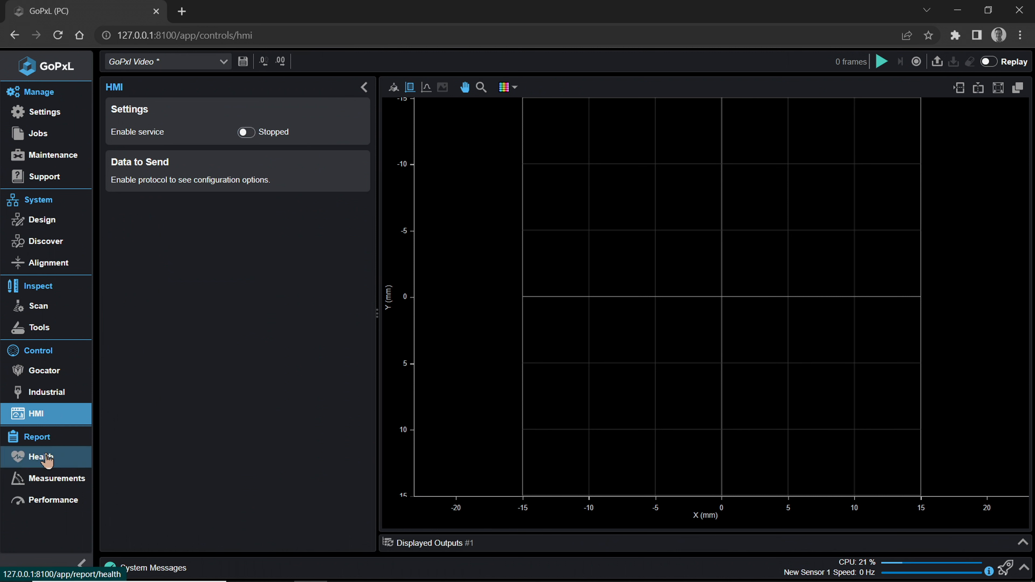
Visit the Health and Measurements reports, expanding Surface Bounding Box 1, then the Performance report.
left_click(40, 457)
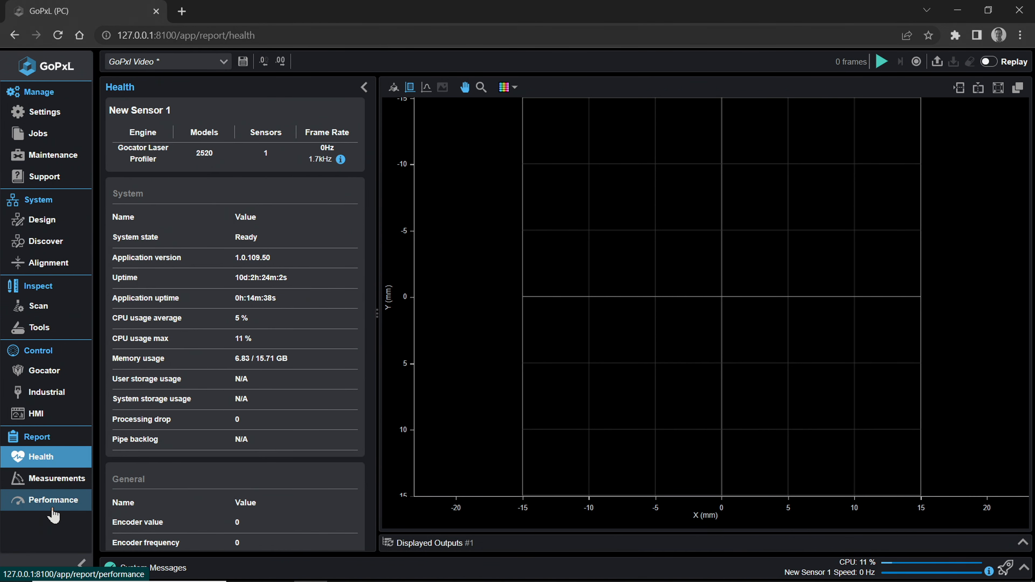
mouse_move(287, 215)
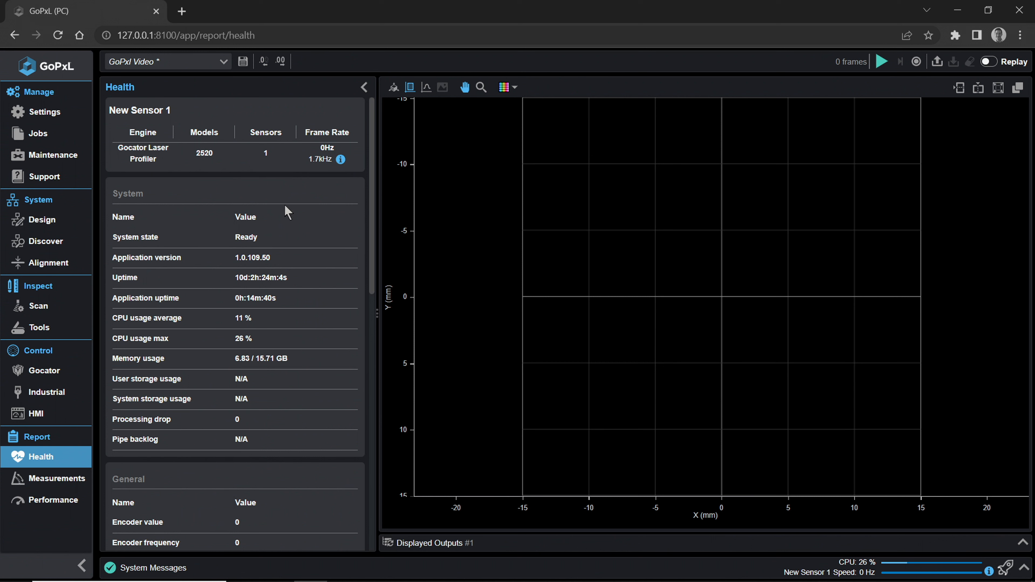
mouse_move(175, 192)
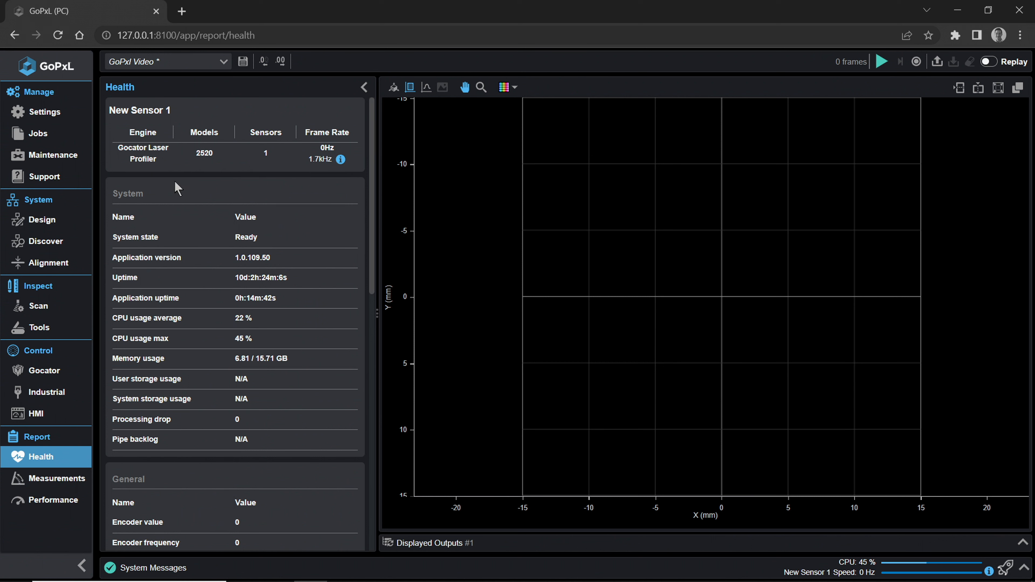
mouse_move(242, 299)
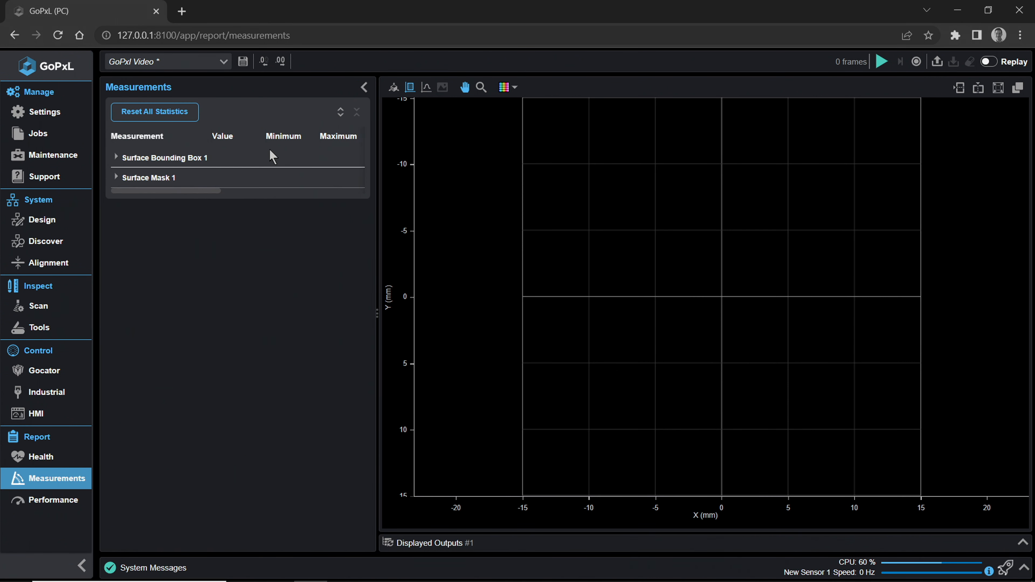
mouse_move(241, 173)
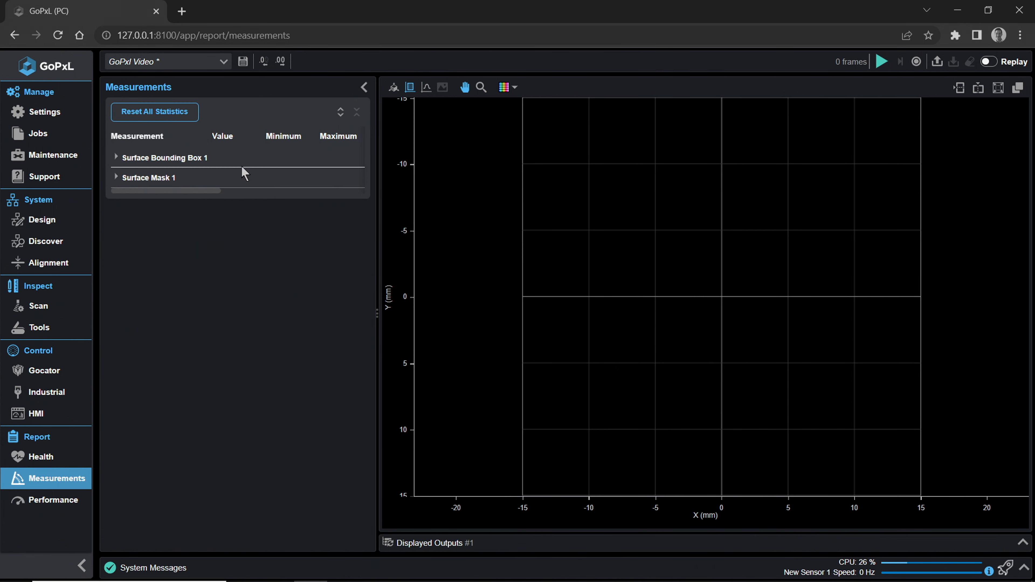
left_click(116, 157)
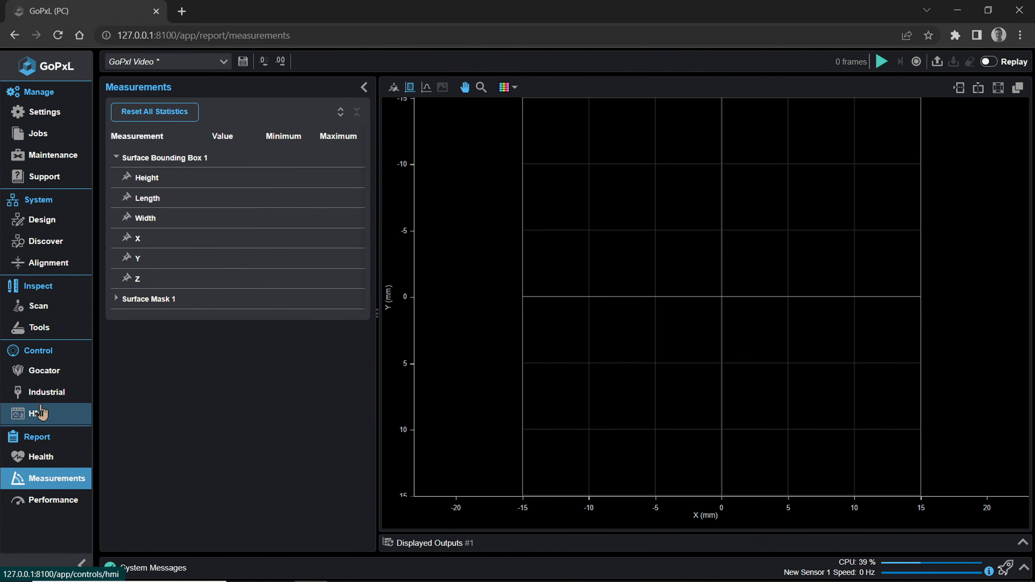
left_click(53, 501)
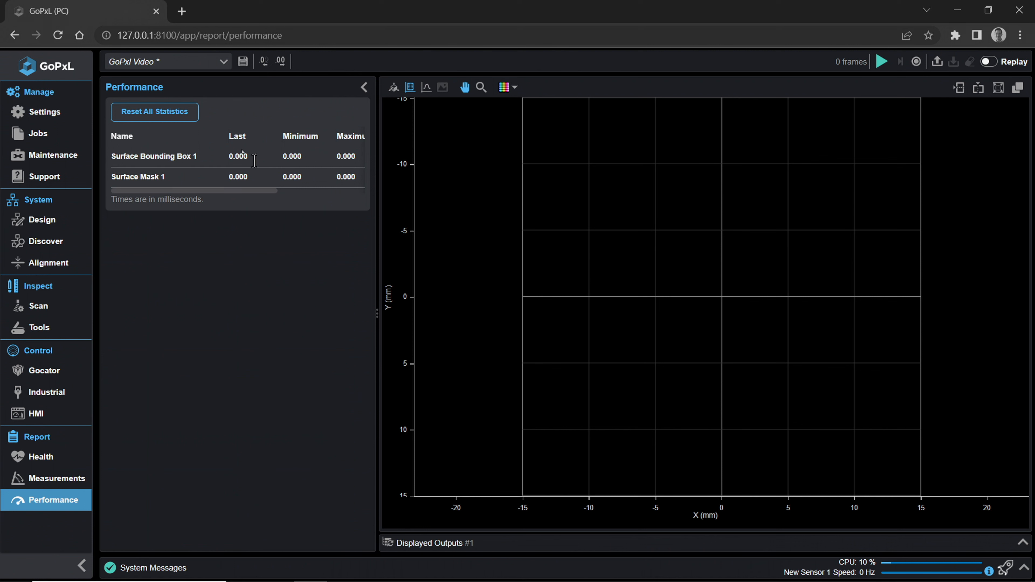
mouse_move(379, 314)
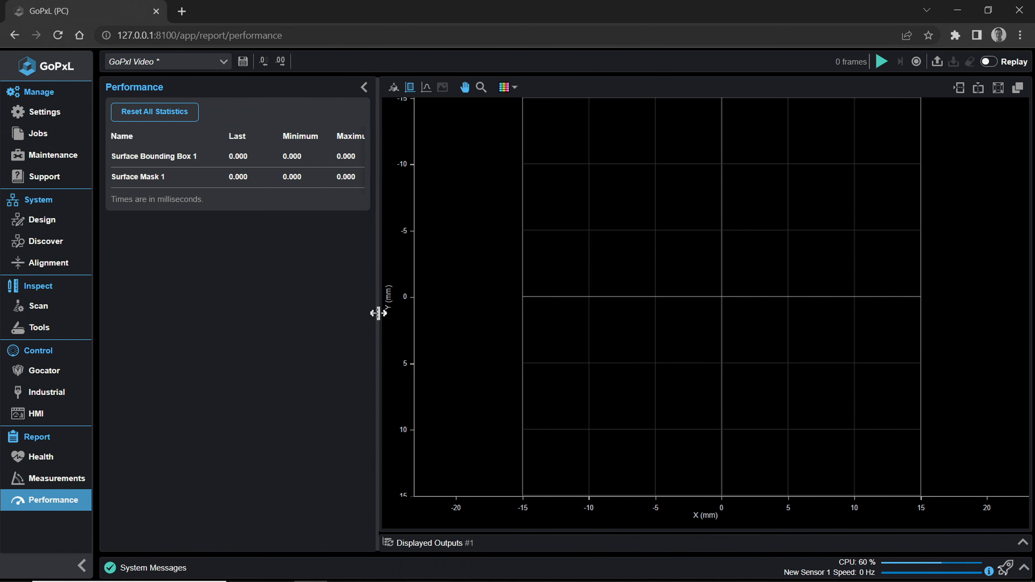